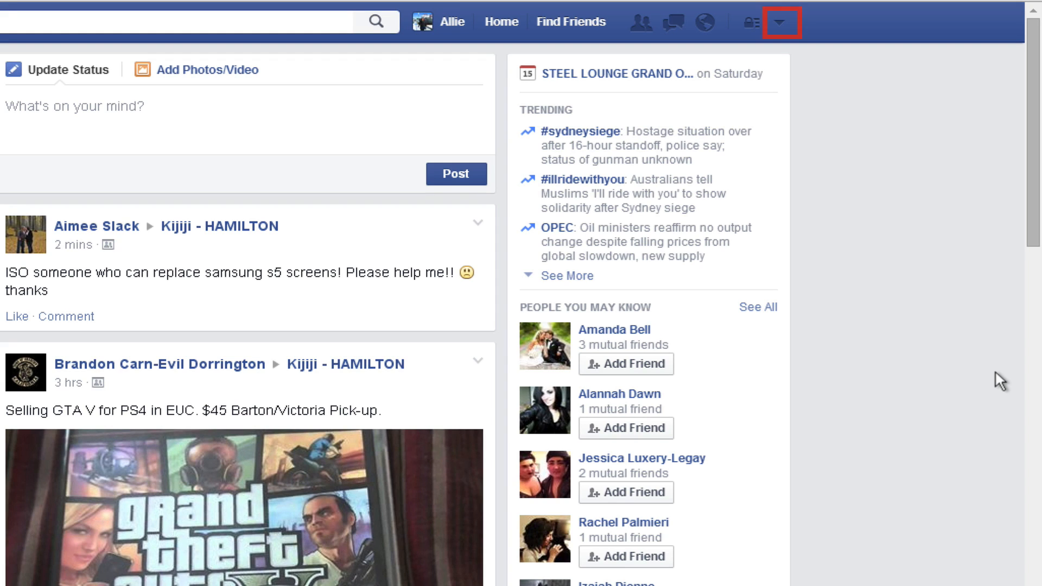
pyautogui.moveTo(780, 22)
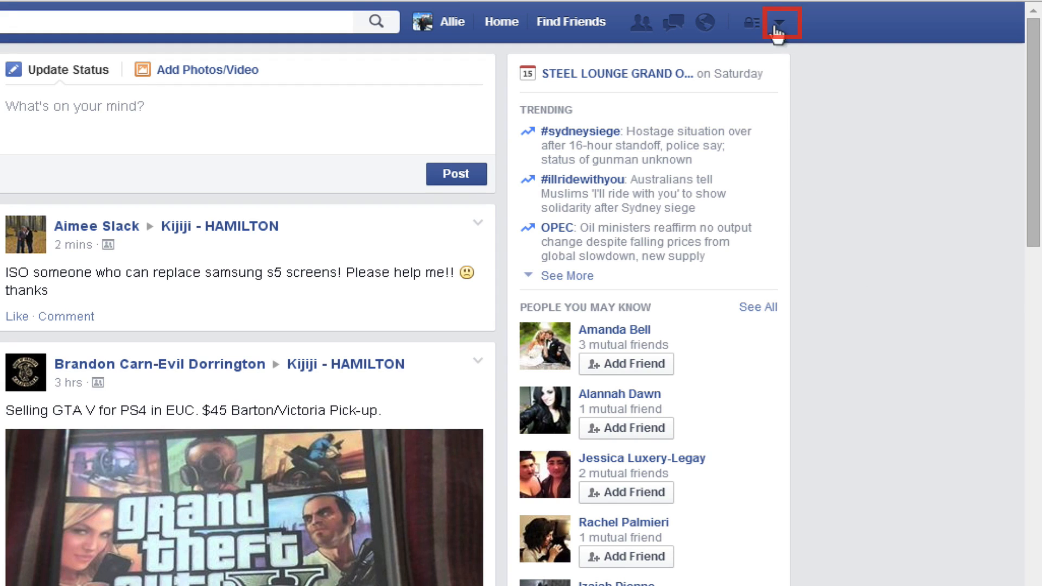
# Go from the news feed to General Account Settings via the account menu
pyautogui.click(775, 22)
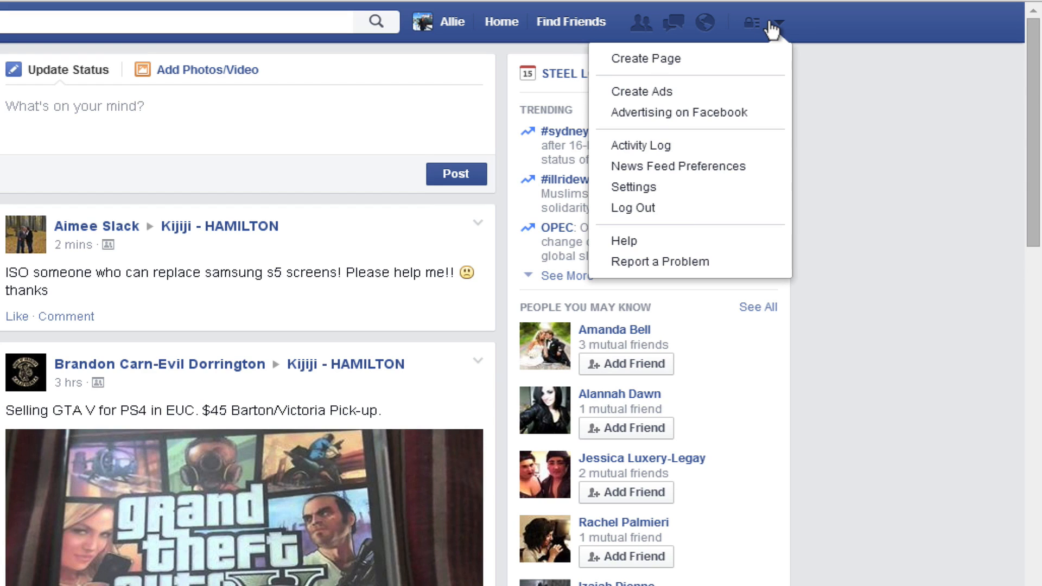
pyautogui.click(631, 187)
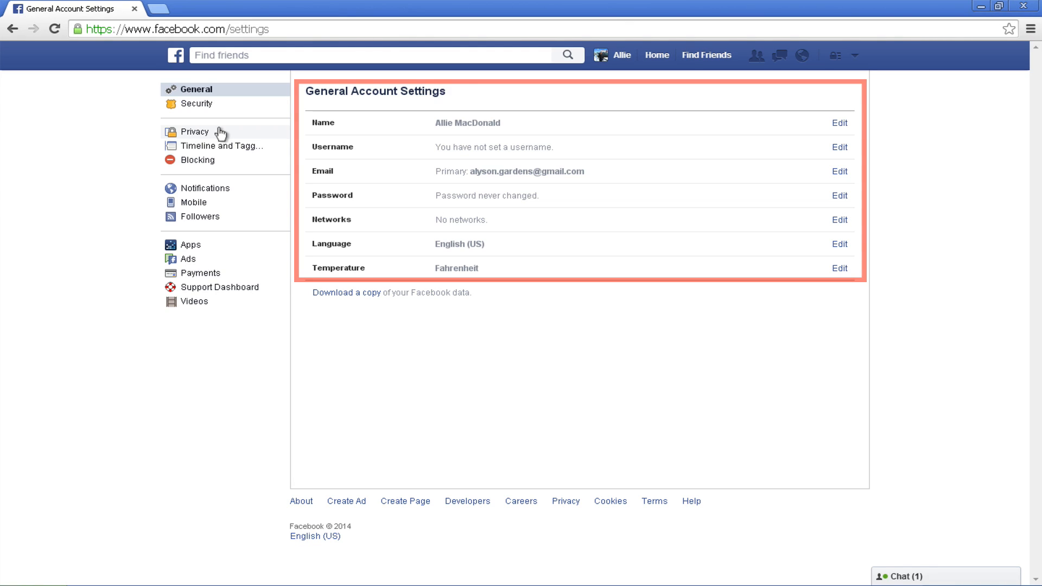
pyautogui.click(196, 89)
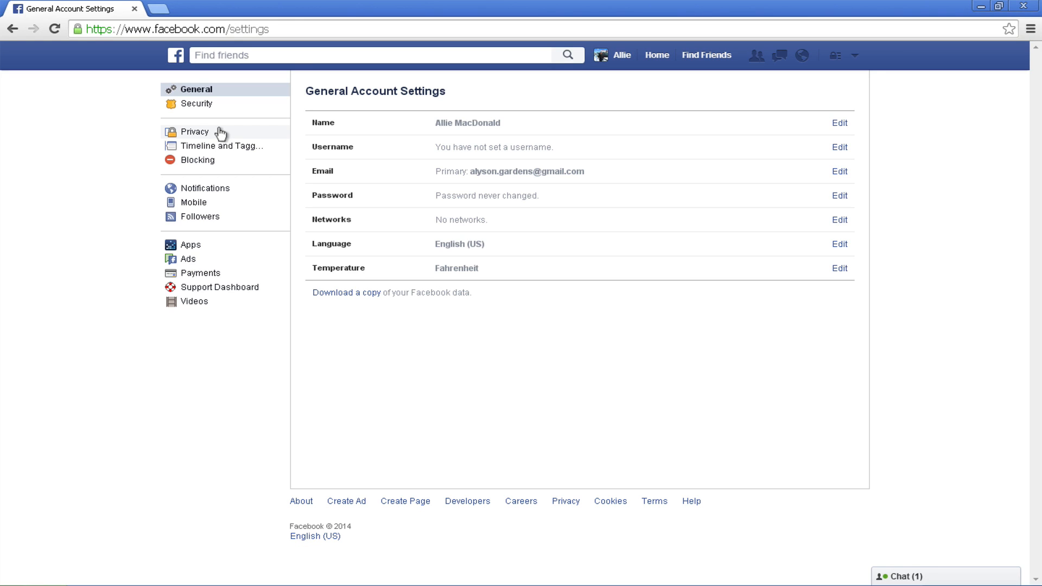
pyautogui.moveTo(325, 152)
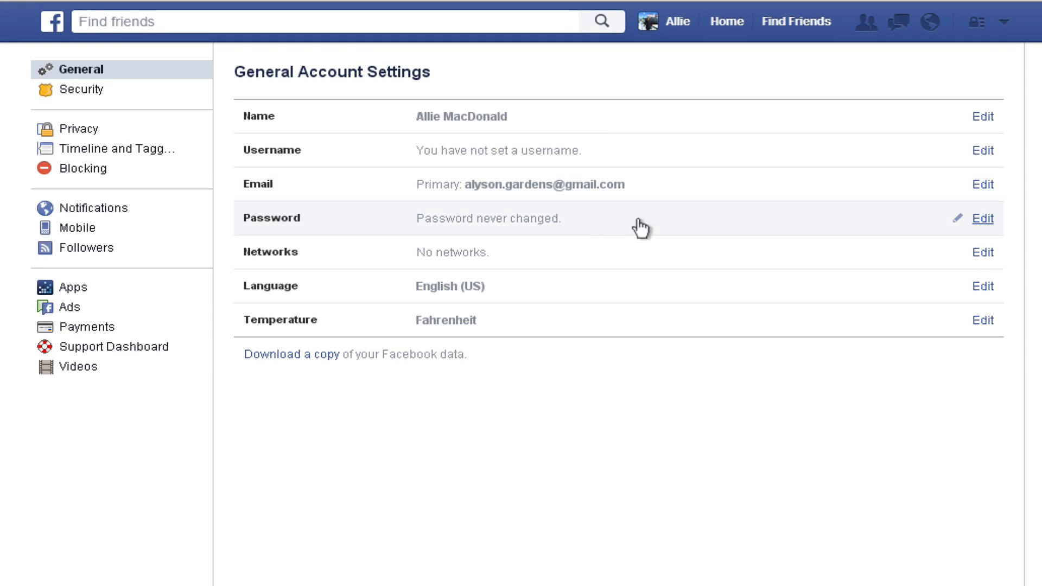
# Review the Security Settings rows, from login alerts down to trusted contacts
pyautogui.click(83, 89)
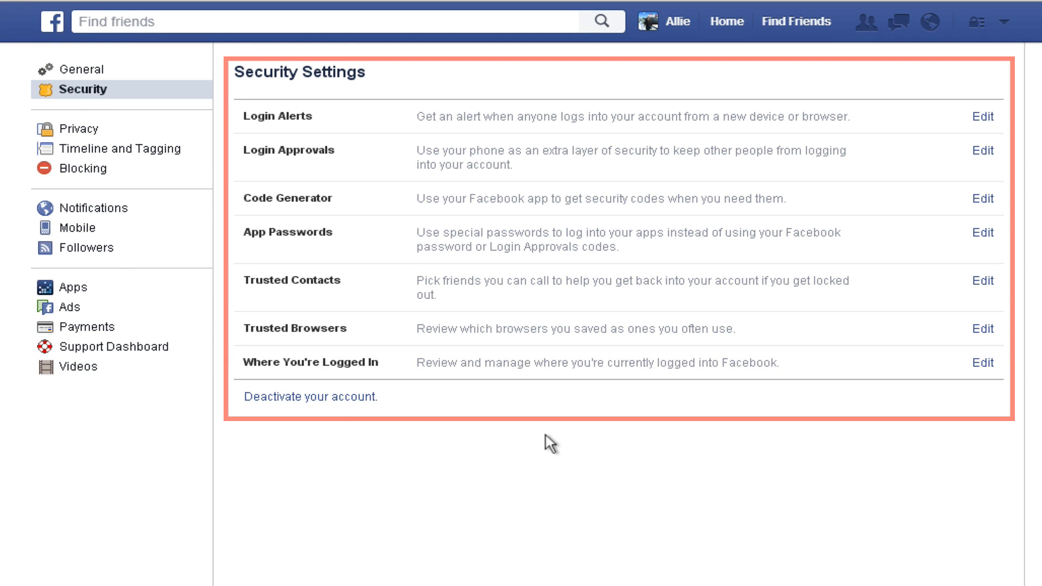
pyautogui.moveTo(864, 118)
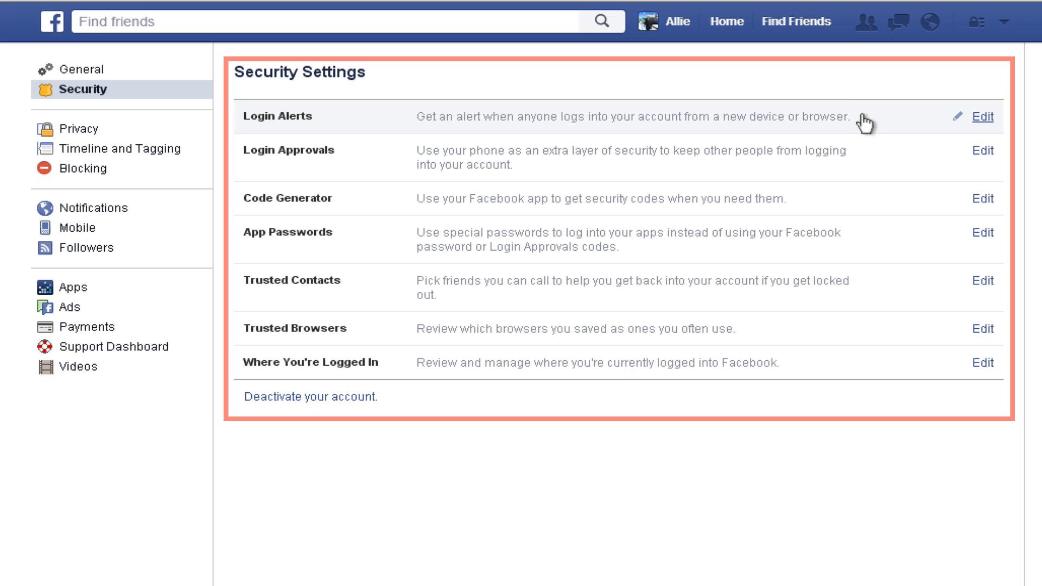
pyautogui.moveTo(863, 164)
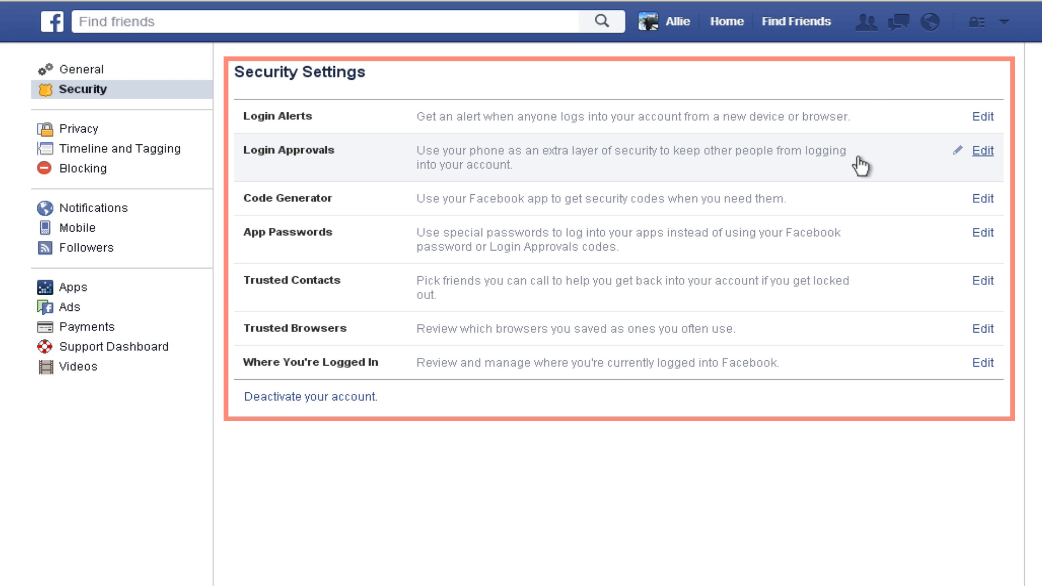
pyautogui.moveTo(870, 178)
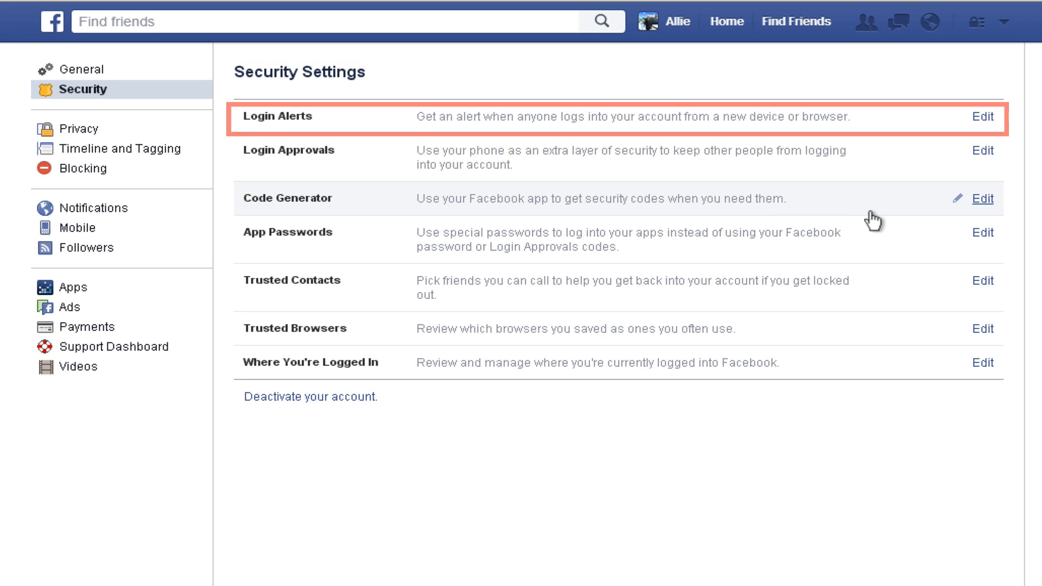
pyautogui.moveTo(852, 253)
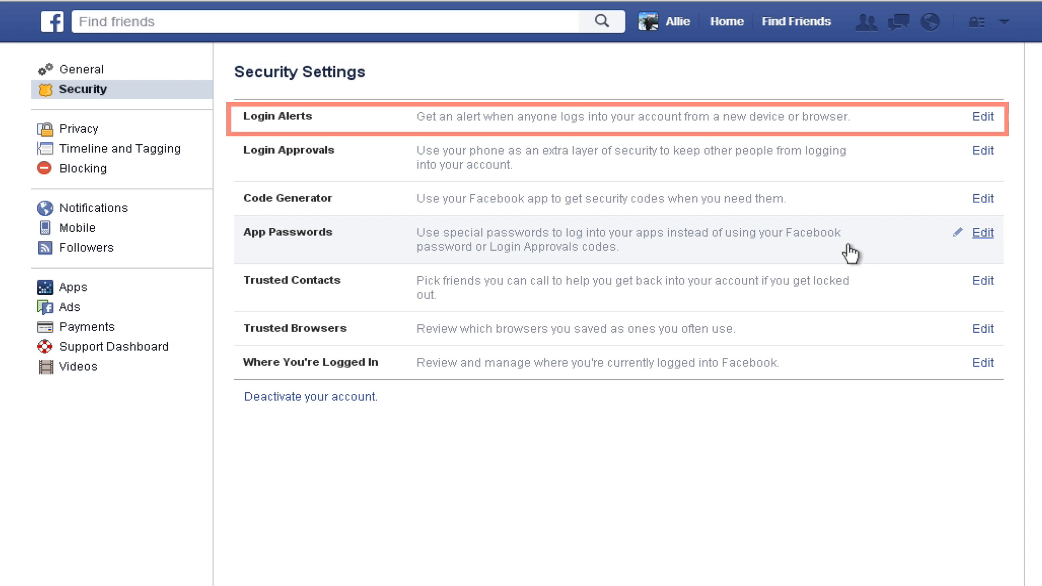
pyautogui.moveTo(869, 293)
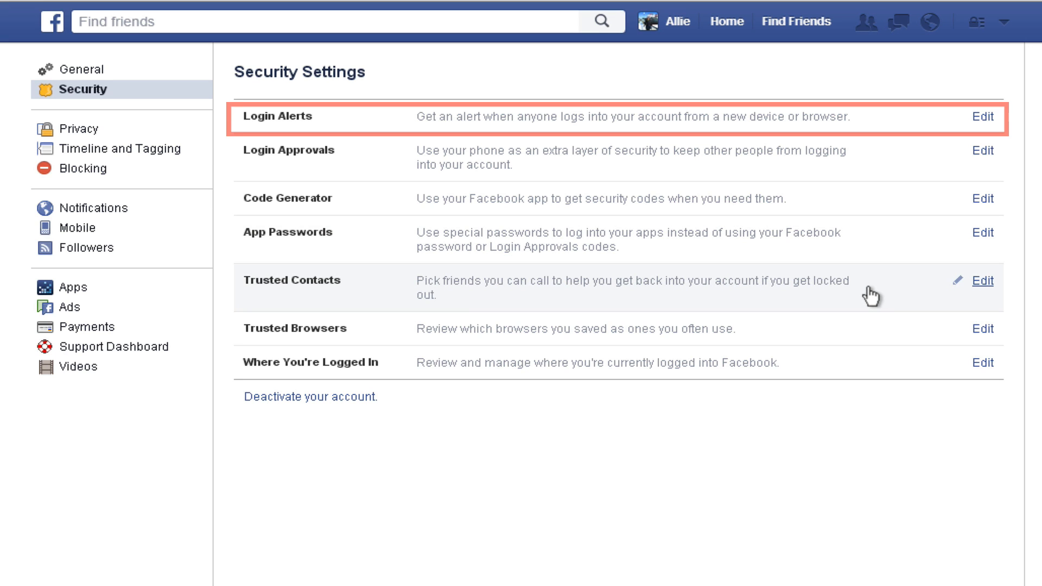
pyautogui.scroll(-3)
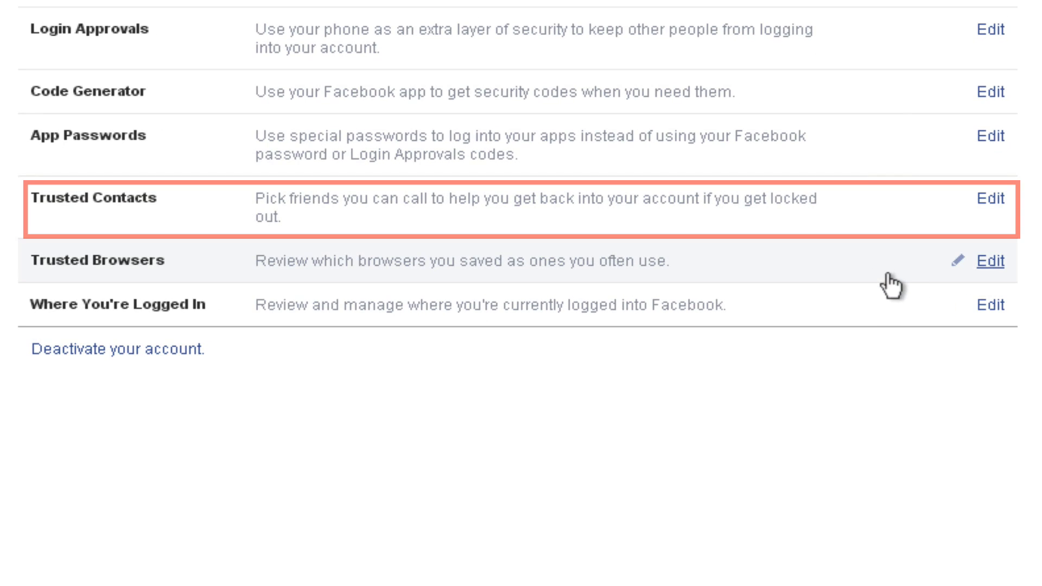
pyautogui.moveTo(867, 336)
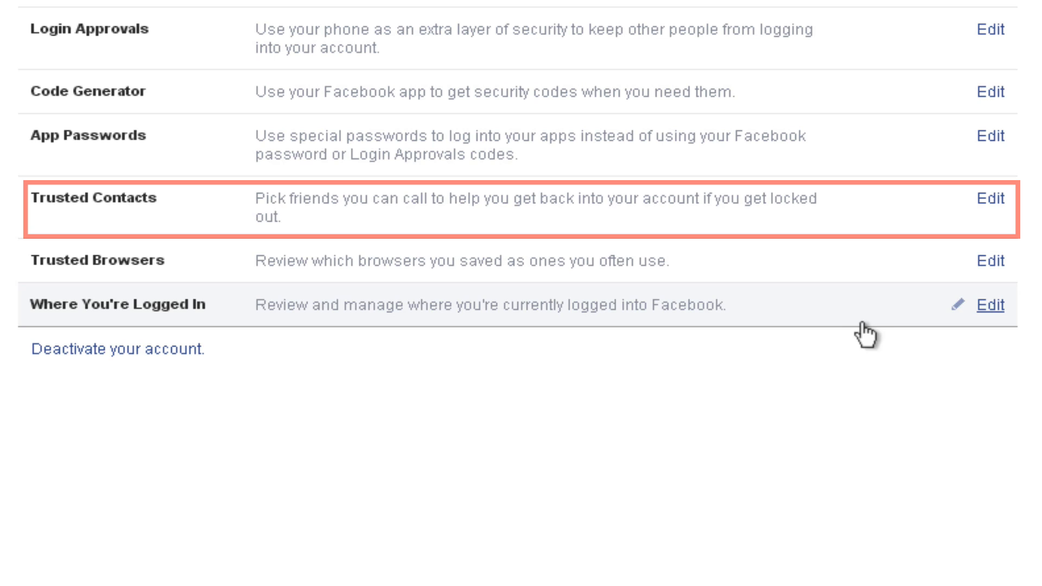
pyautogui.moveTo(994, 197)
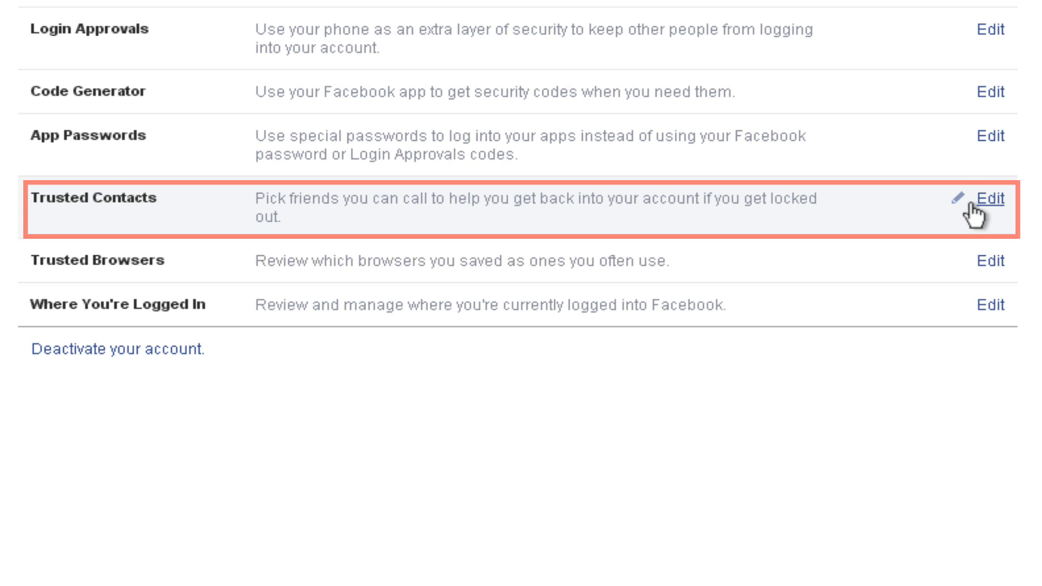
pyautogui.moveTo(984, 197)
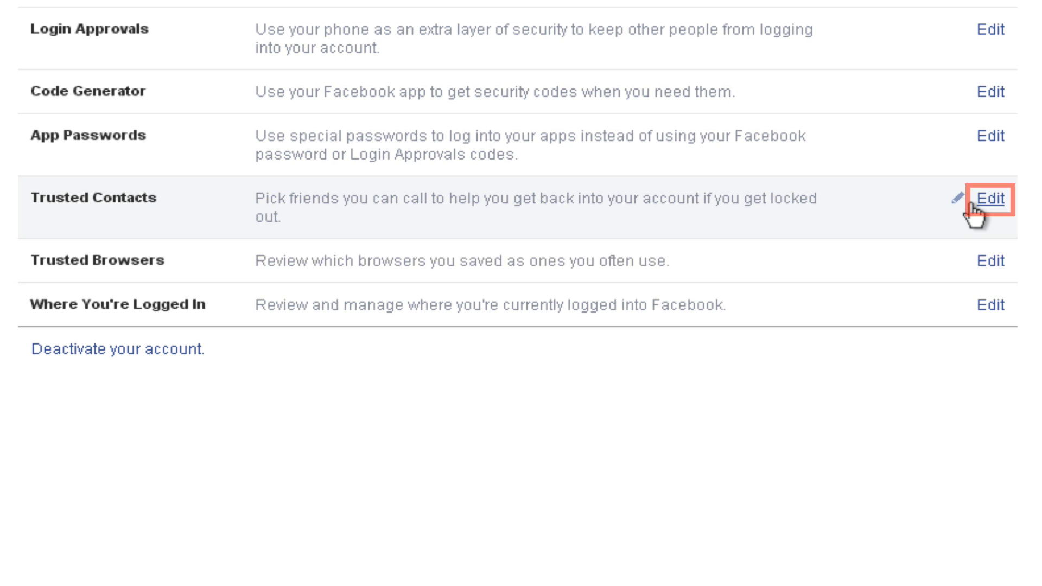
# Expand Trusted Contacts (none chosen) and bring up the explainer on choosing them
pyautogui.click(991, 200)
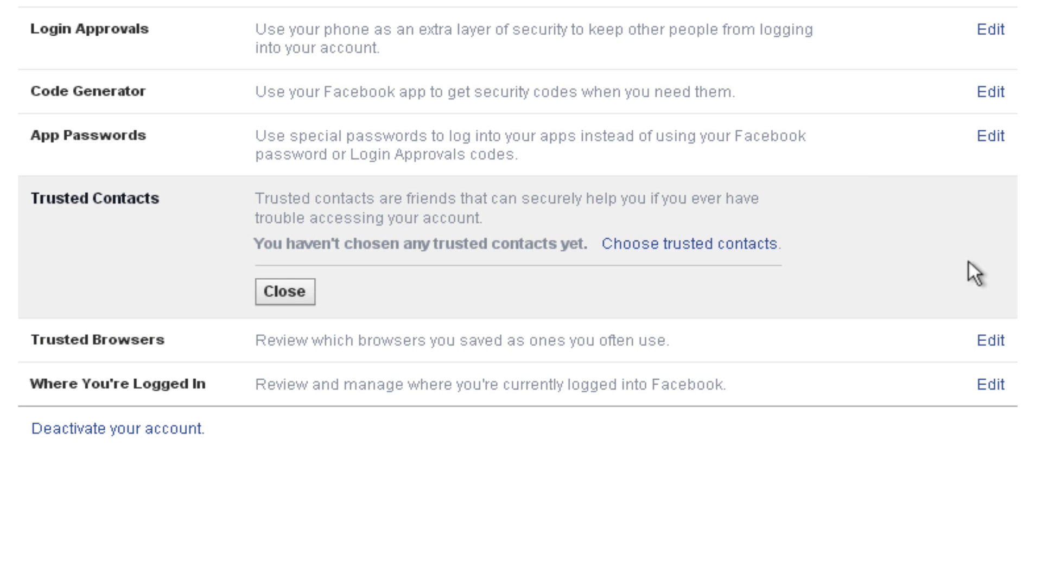
pyautogui.moveTo(688, 261)
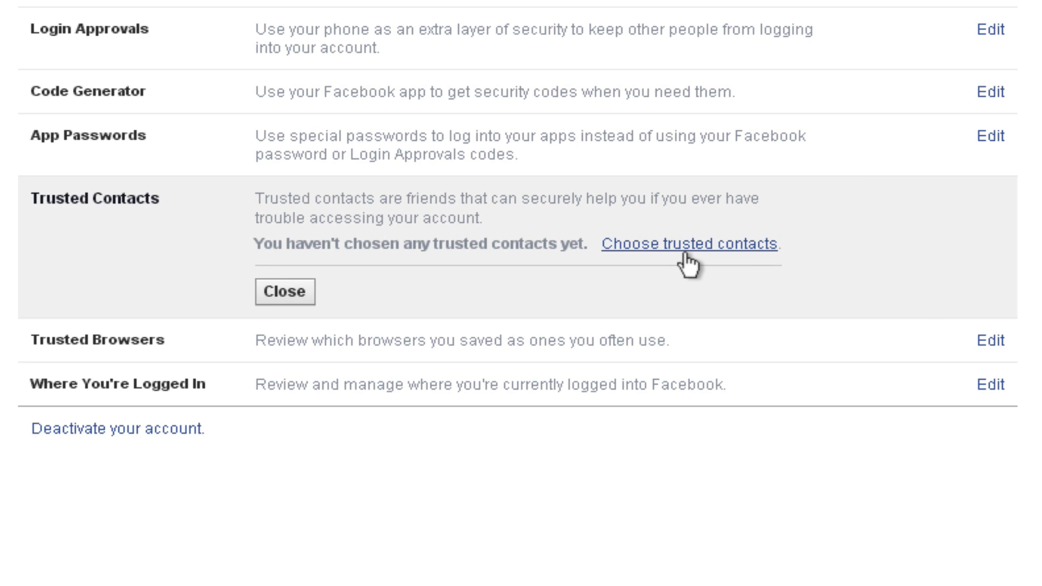
pyautogui.click(690, 244)
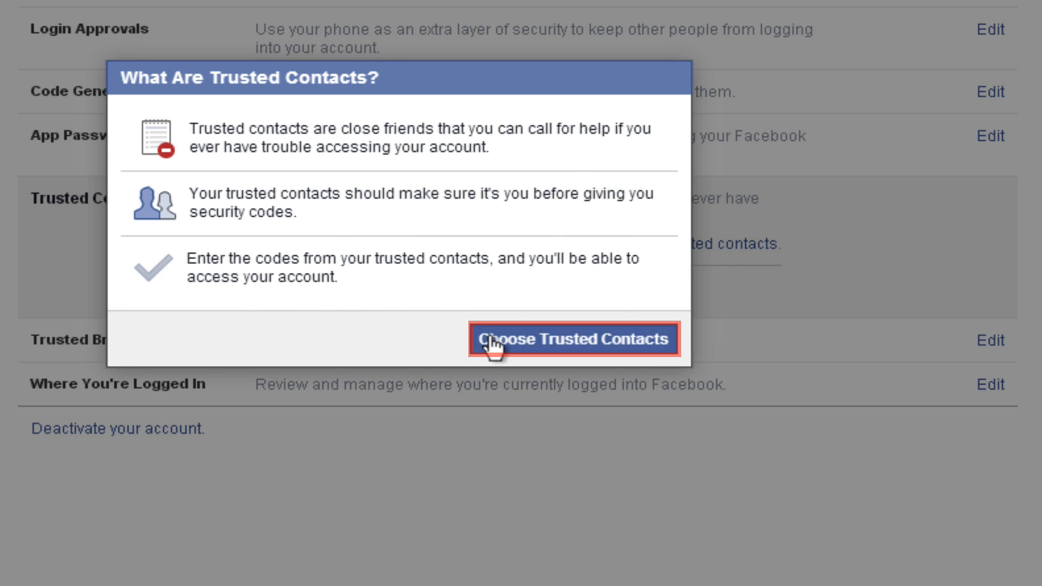
pyautogui.click(572, 338)
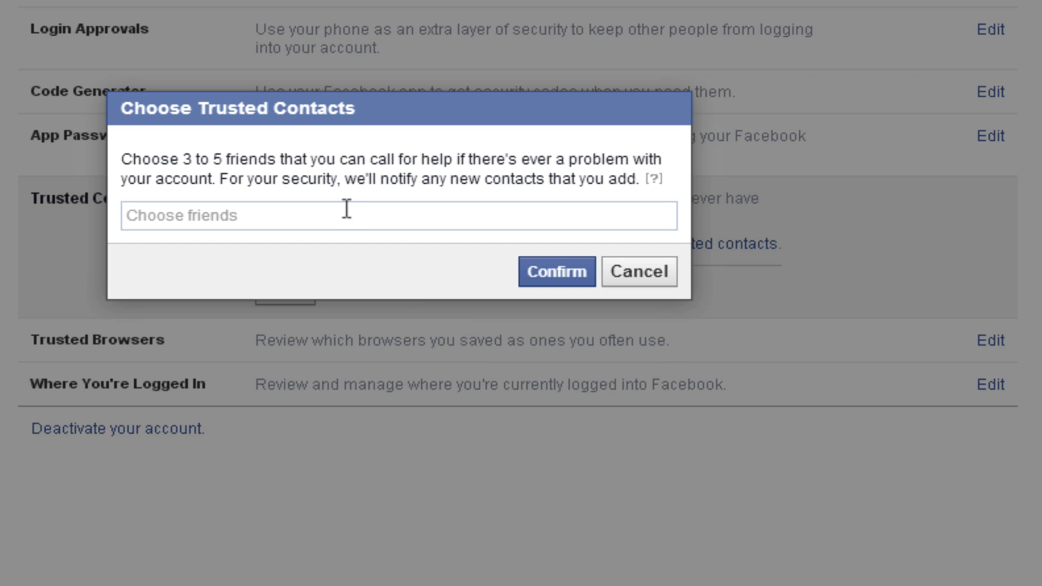
pyautogui.write('a')
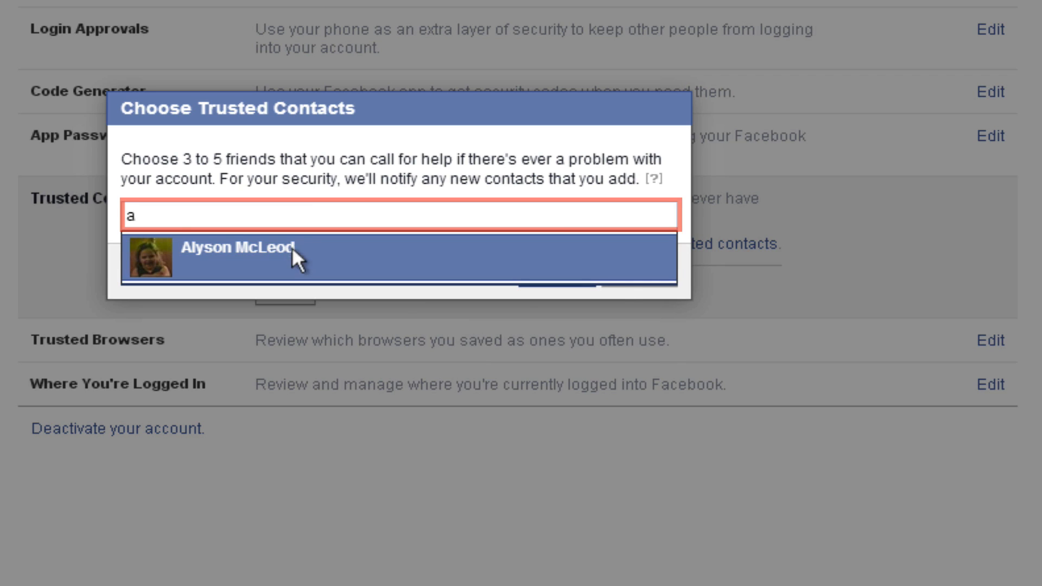
pyautogui.write('c')
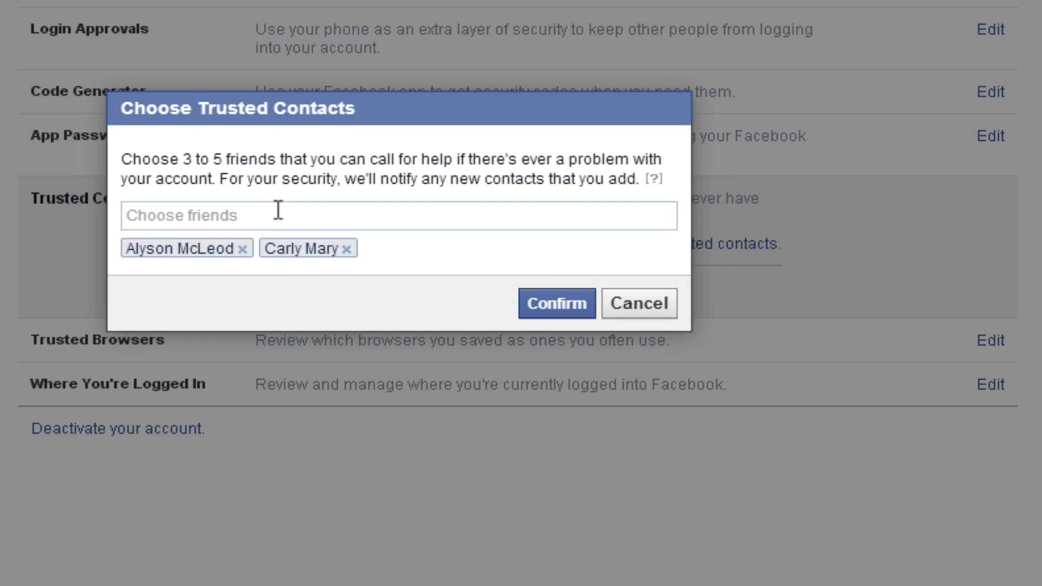
pyautogui.write('Nicole Elle')
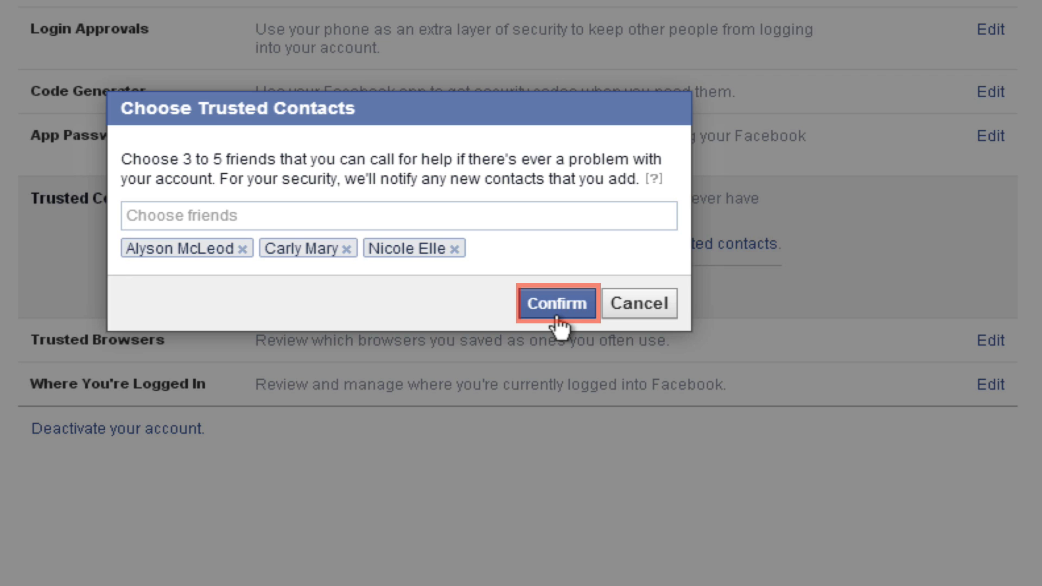
pyautogui.click(557, 303)
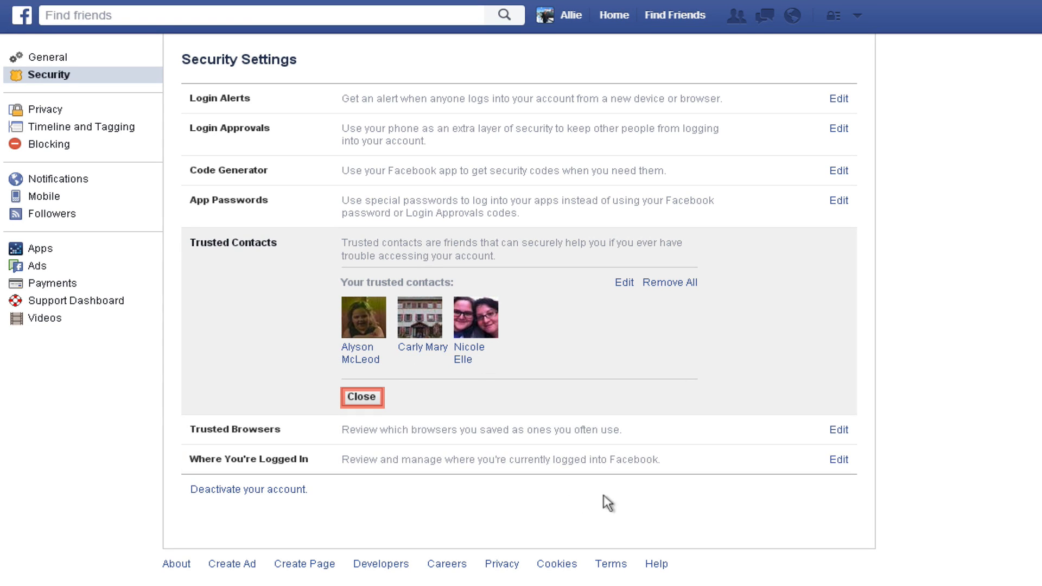
pyautogui.moveTo(384, 423)
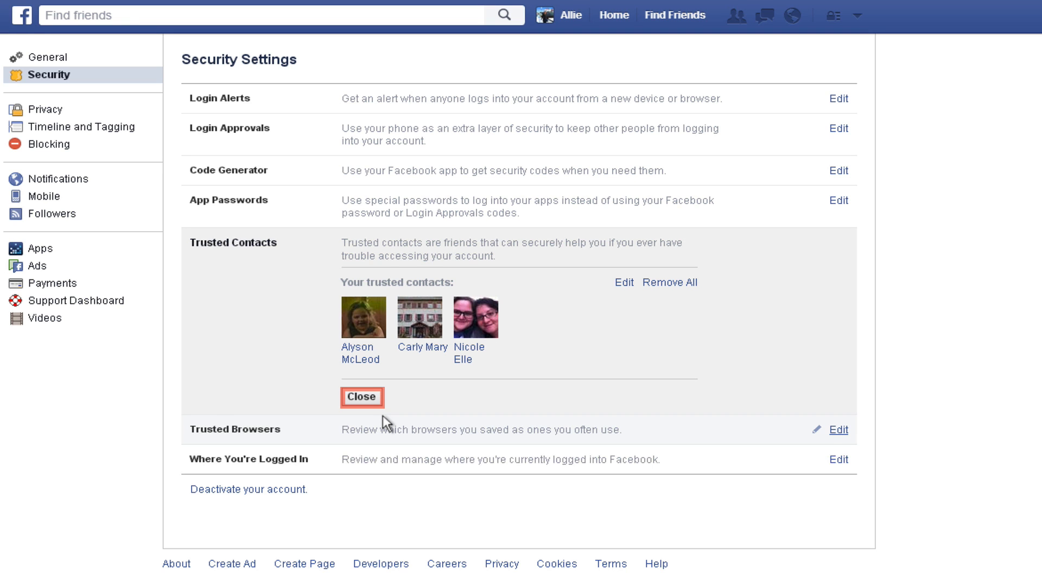
# Close the expanded Trusted Contacts list back to its summary row
pyautogui.click(360, 397)
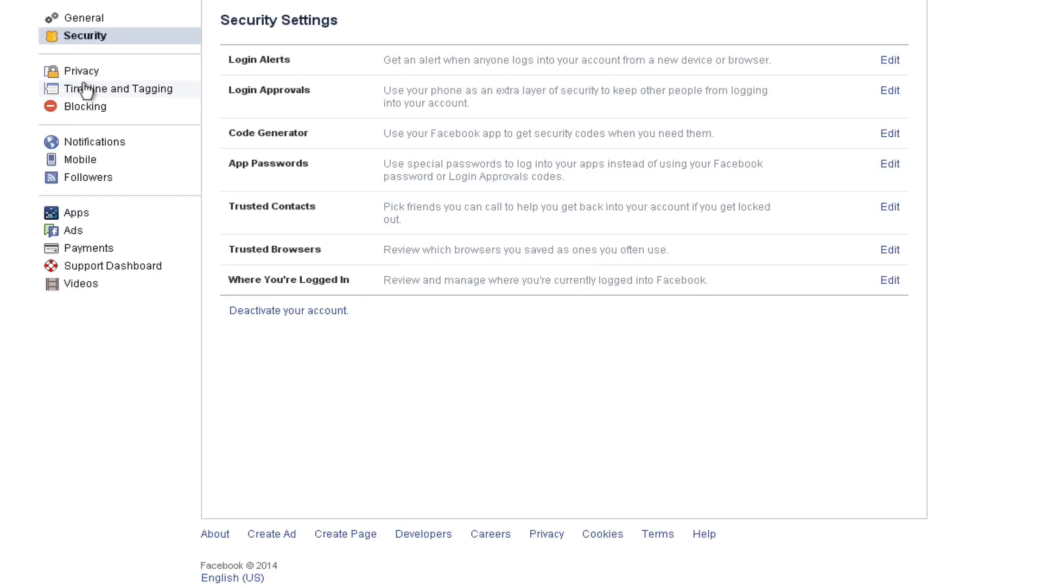
# Switch to the Privacy Settings and Tools page from the left sidebar
pyautogui.click(80, 70)
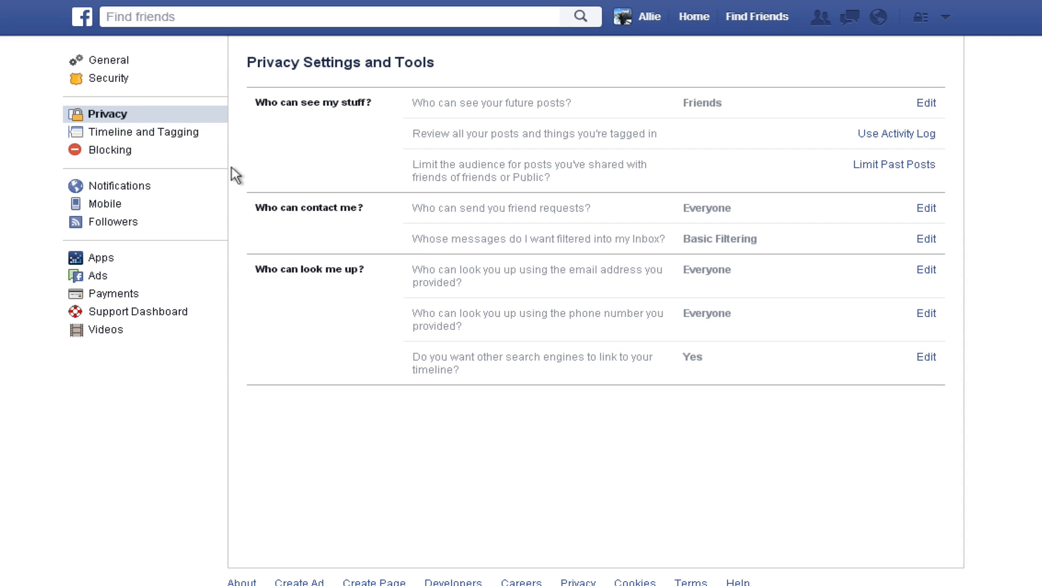
pyautogui.moveTo(188, 259)
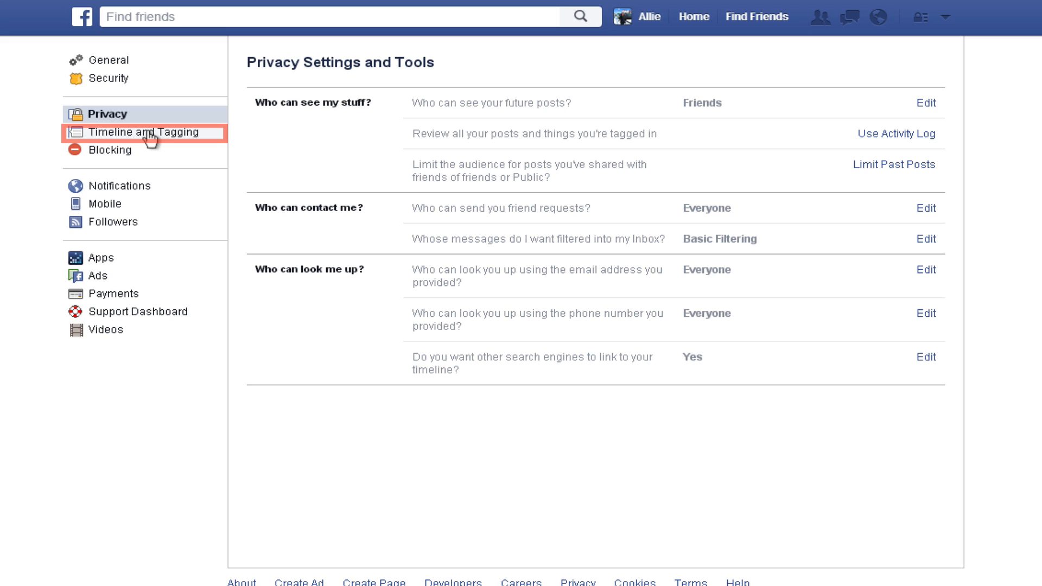
pyautogui.click(140, 131)
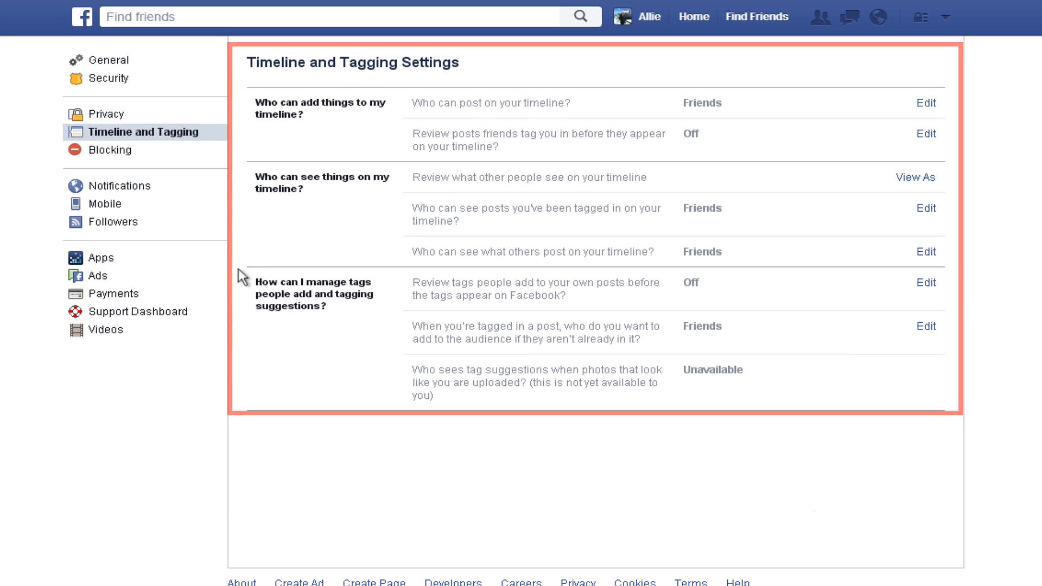
pyautogui.moveTo(241, 247)
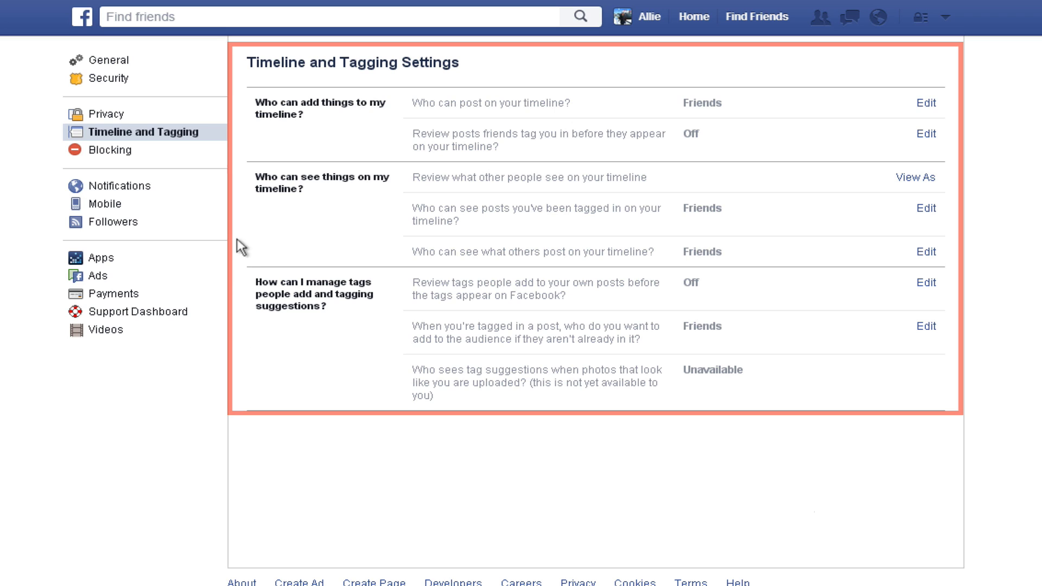
pyautogui.moveTo(238, 125)
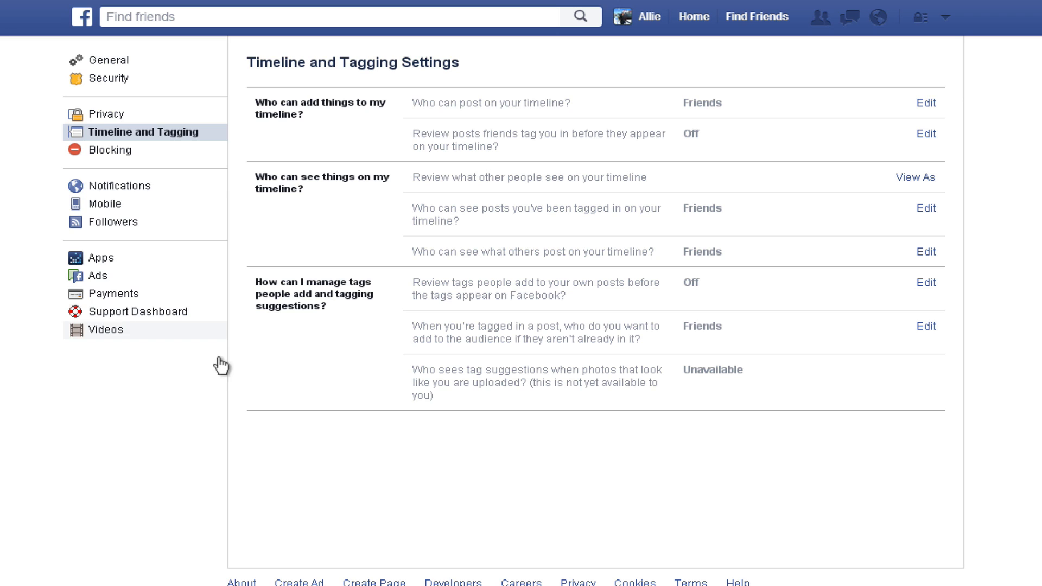
# Go to Manage Blocking and focus the Block users 'Add name or email' box
pyautogui.click(110, 150)
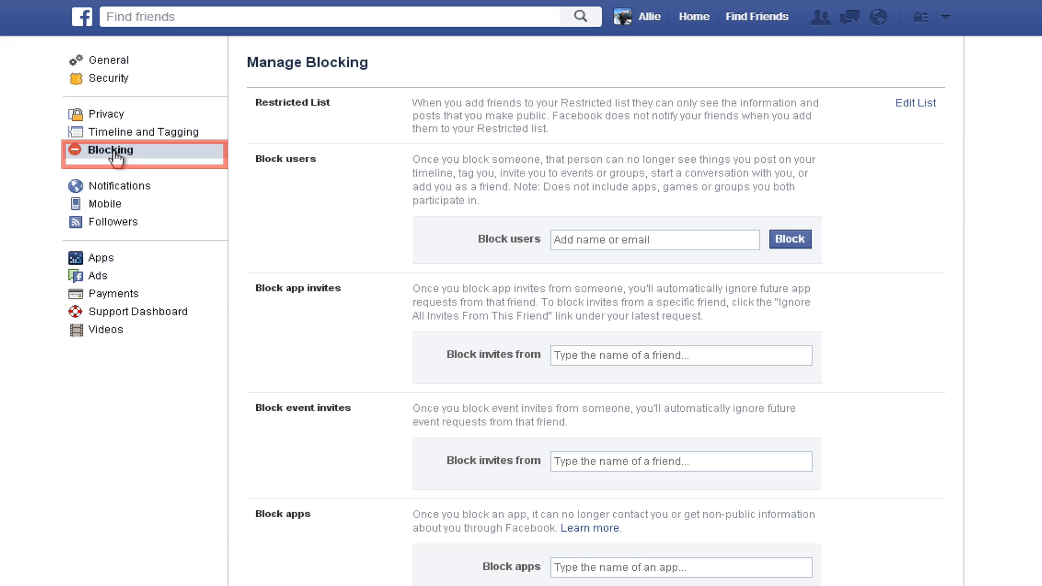
pyautogui.moveTo(807, 138)
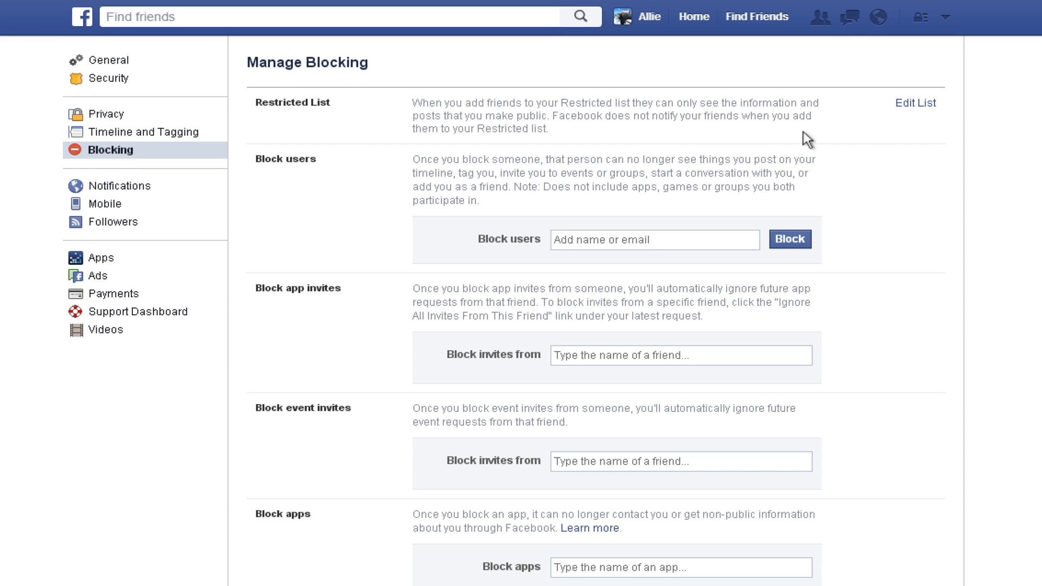
pyautogui.moveTo(824, 145)
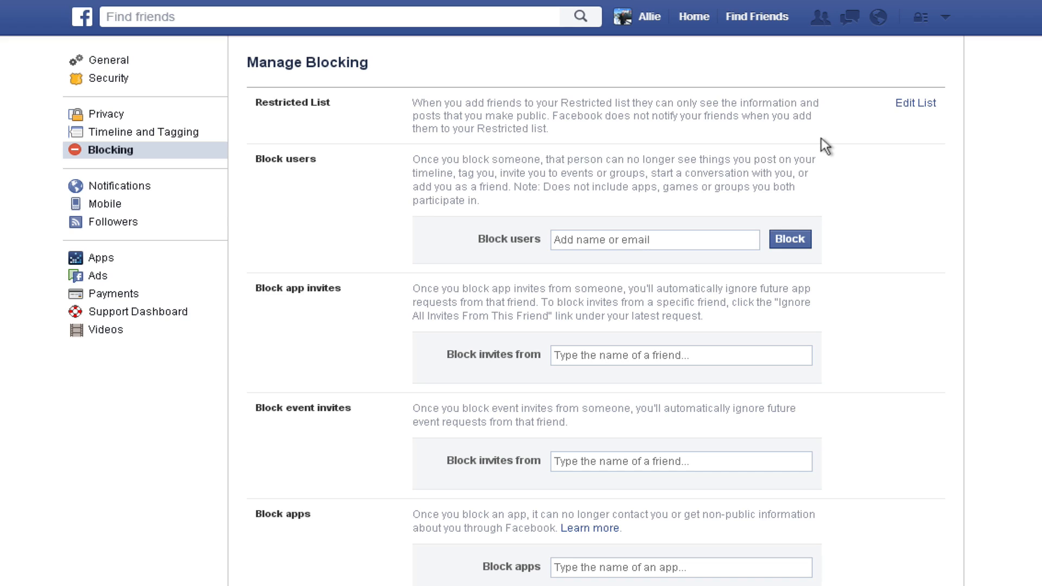
pyautogui.moveTo(824, 184)
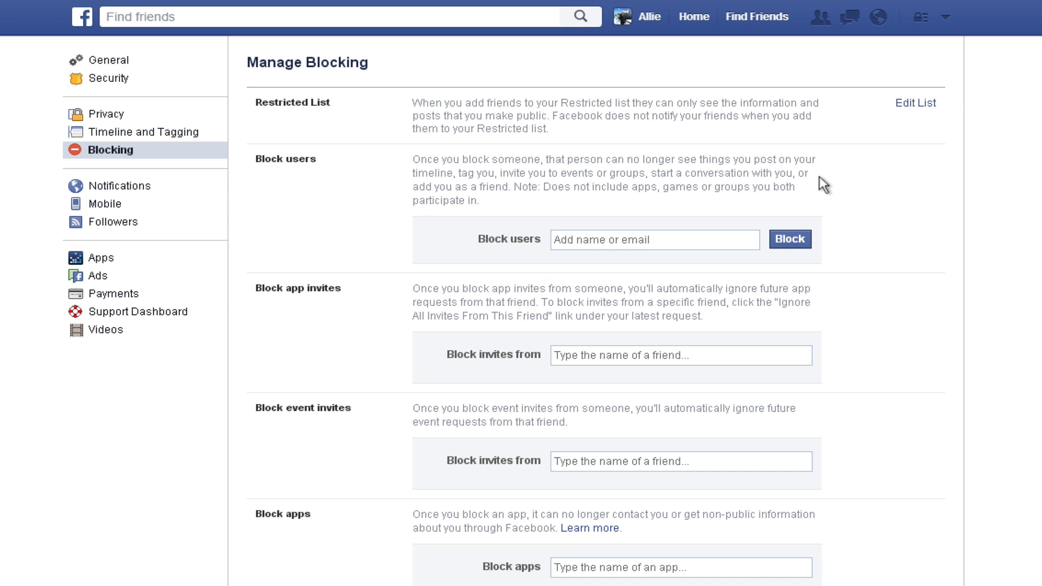
pyautogui.moveTo(620, 240)
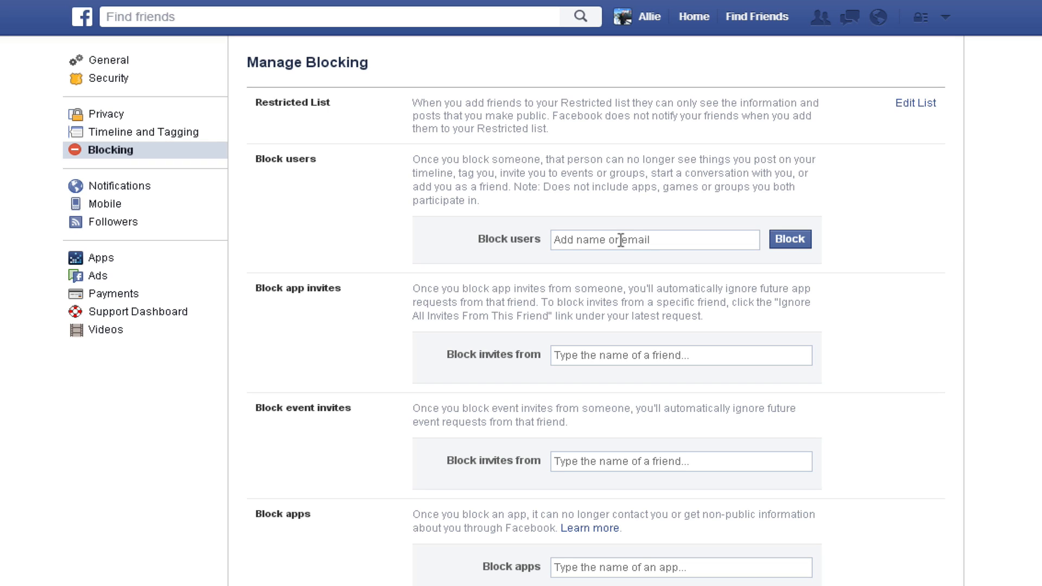
pyautogui.click(653, 239)
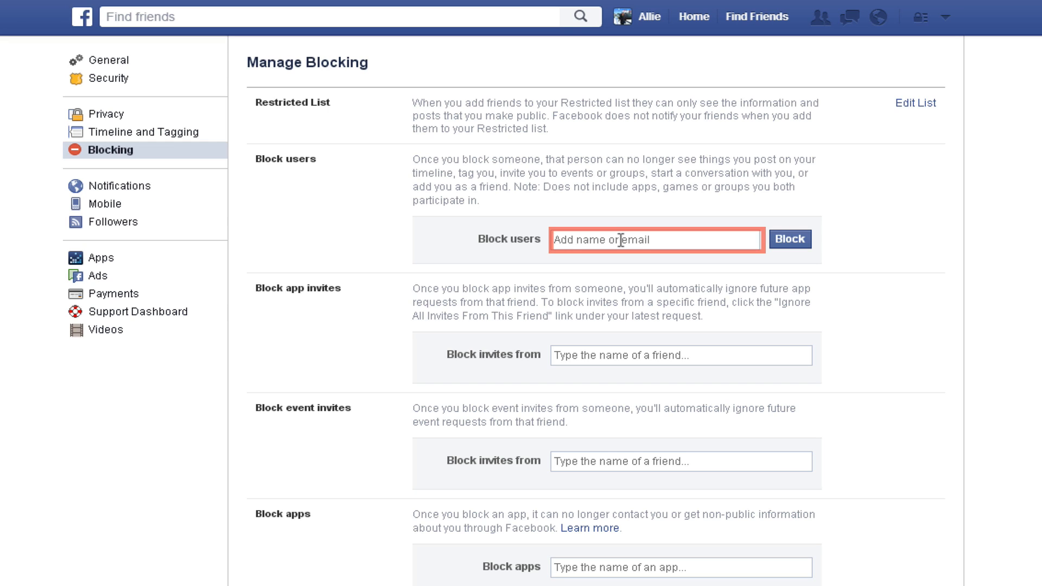
pyautogui.click(790, 239)
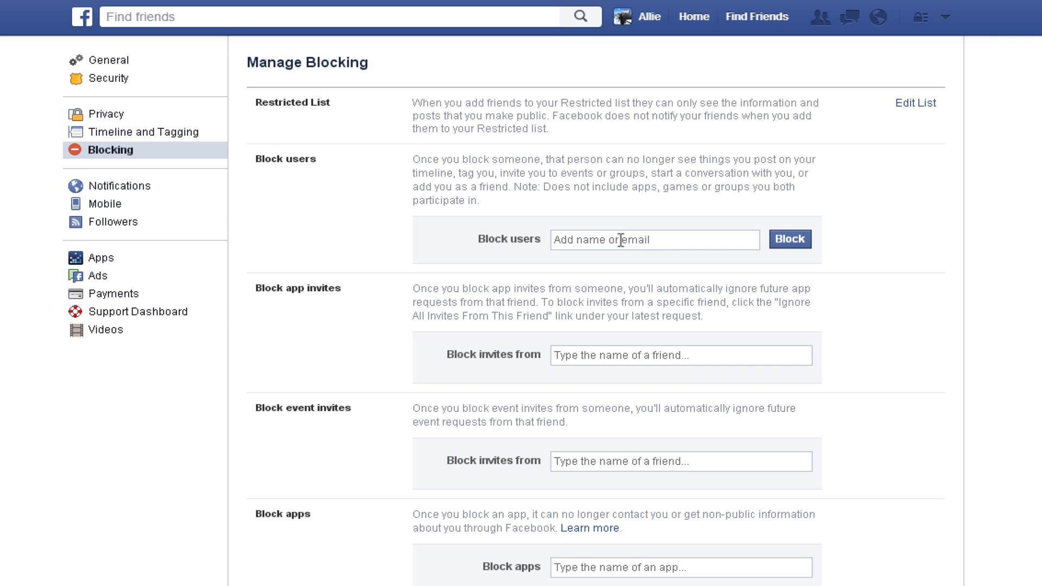
pyautogui.click(654, 239)
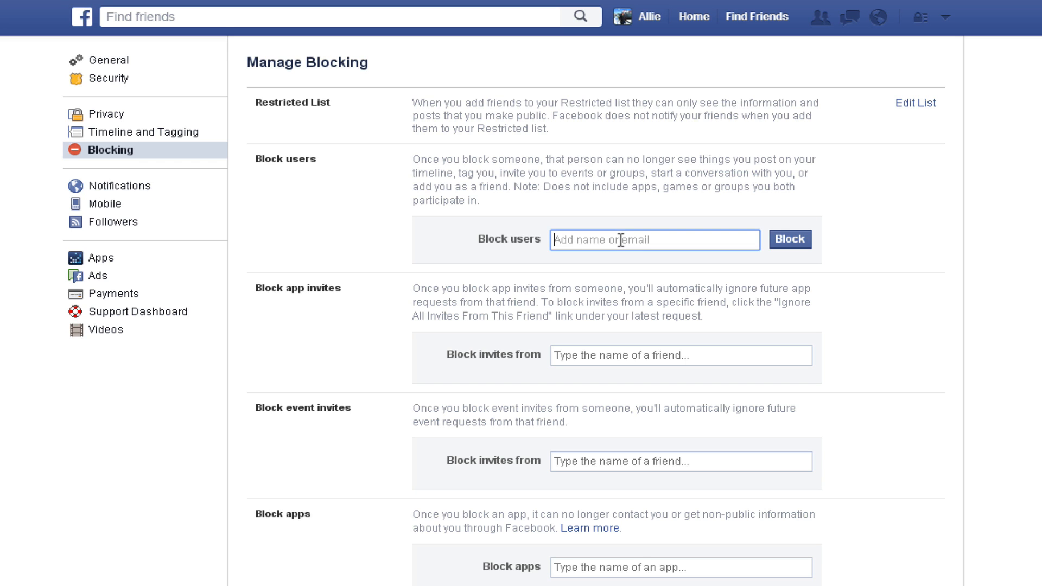
# Scroll through the remaining blocking options, then move to Notifications settings
pyautogui.scroll(-3)
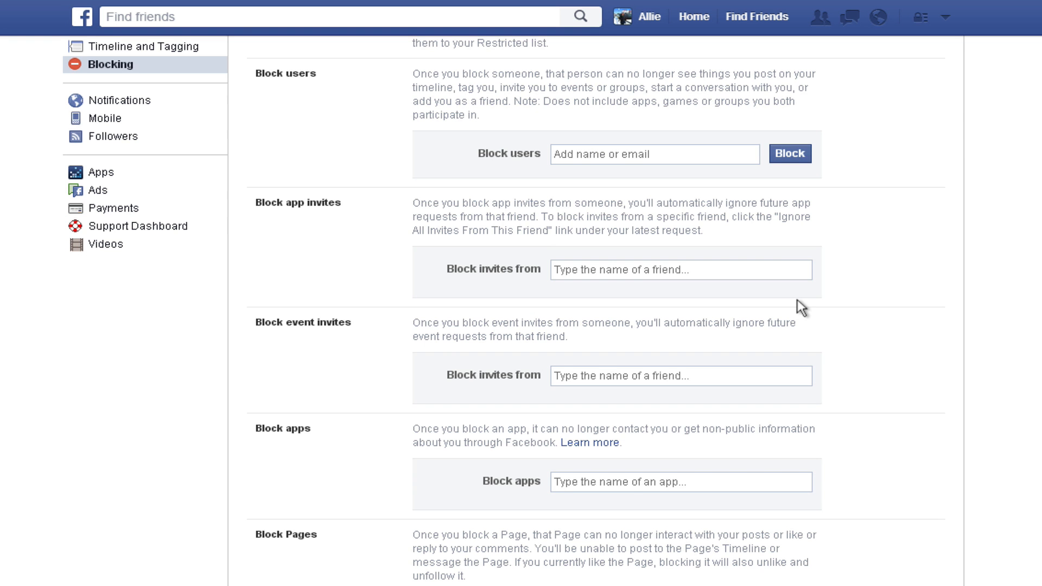
pyautogui.scroll(-3)
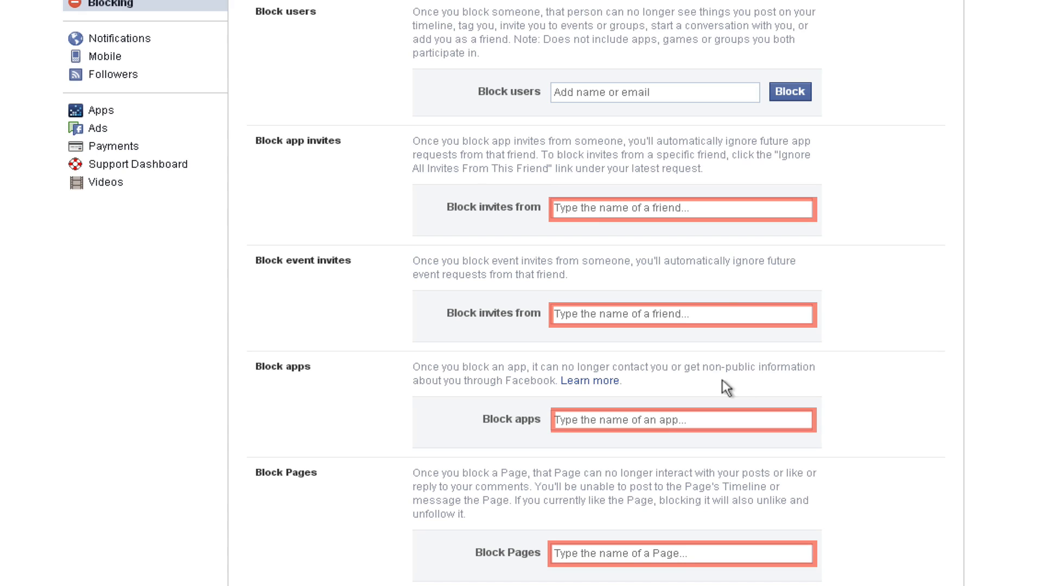
pyautogui.moveTo(753, 396)
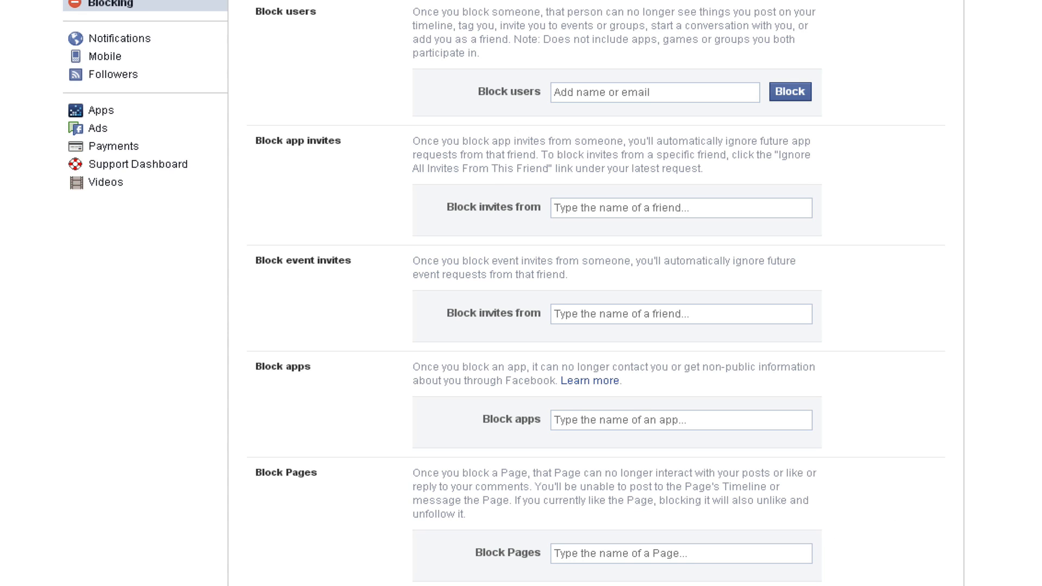
pyautogui.scroll(3)
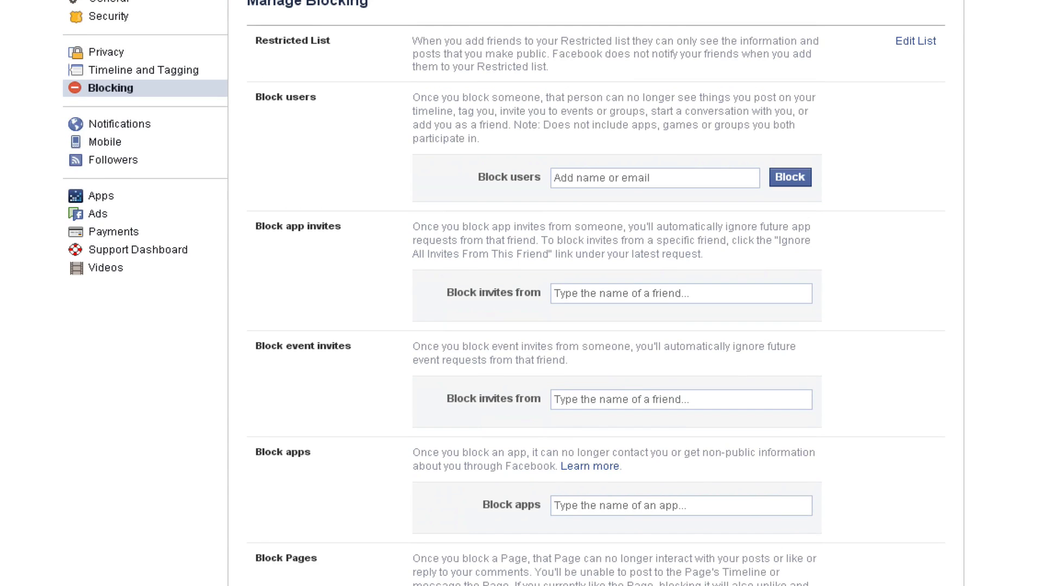
pyautogui.moveTo(104, 163)
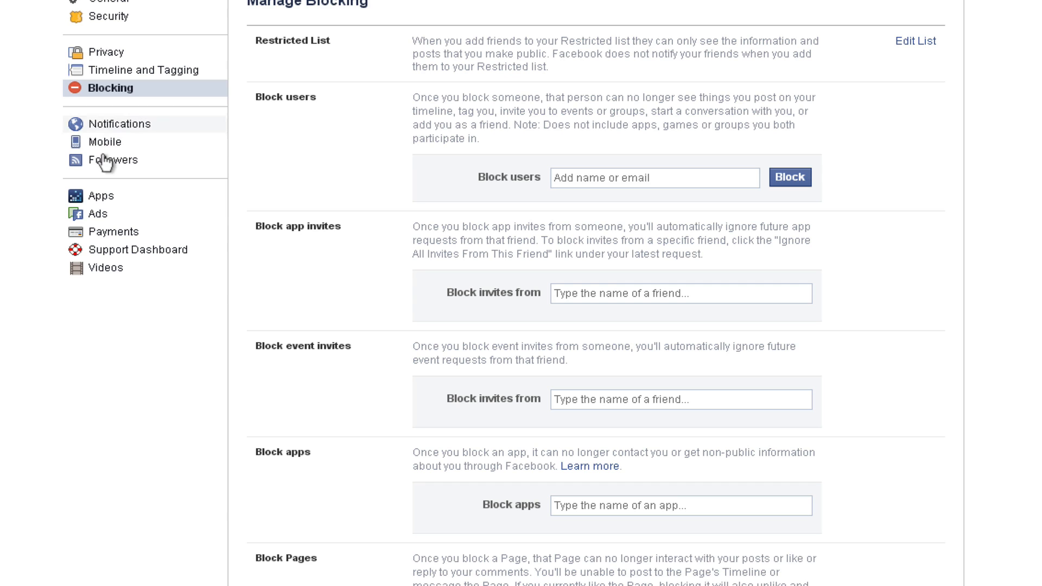
pyautogui.click(120, 124)
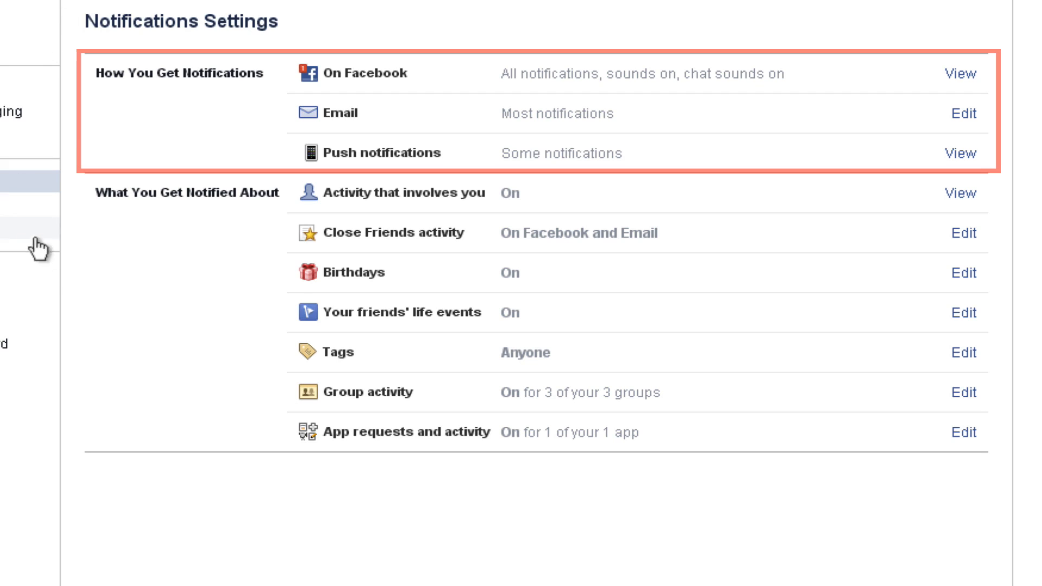
pyautogui.moveTo(66, 34)
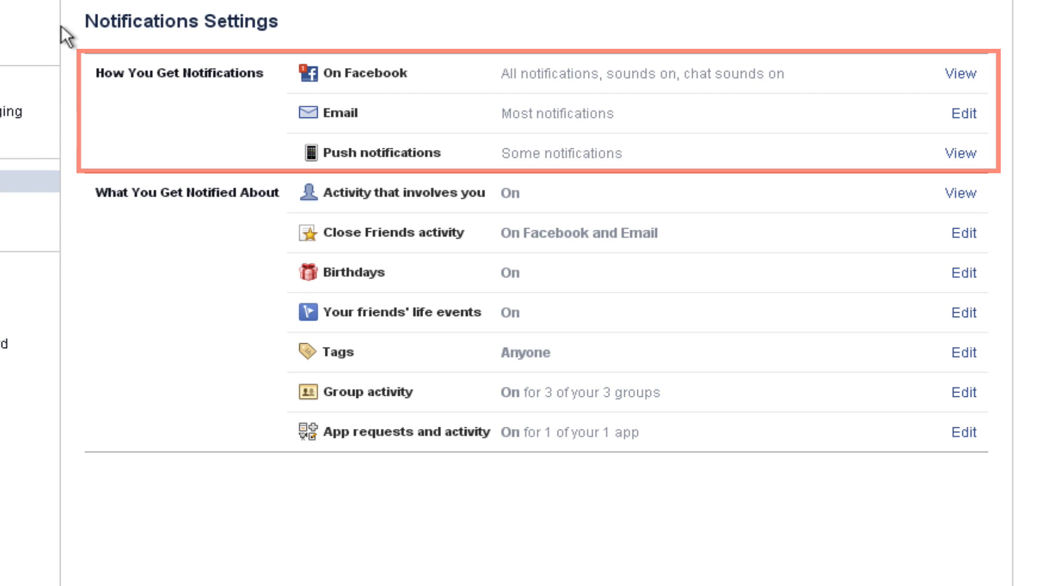
pyautogui.moveTo(326, 100)
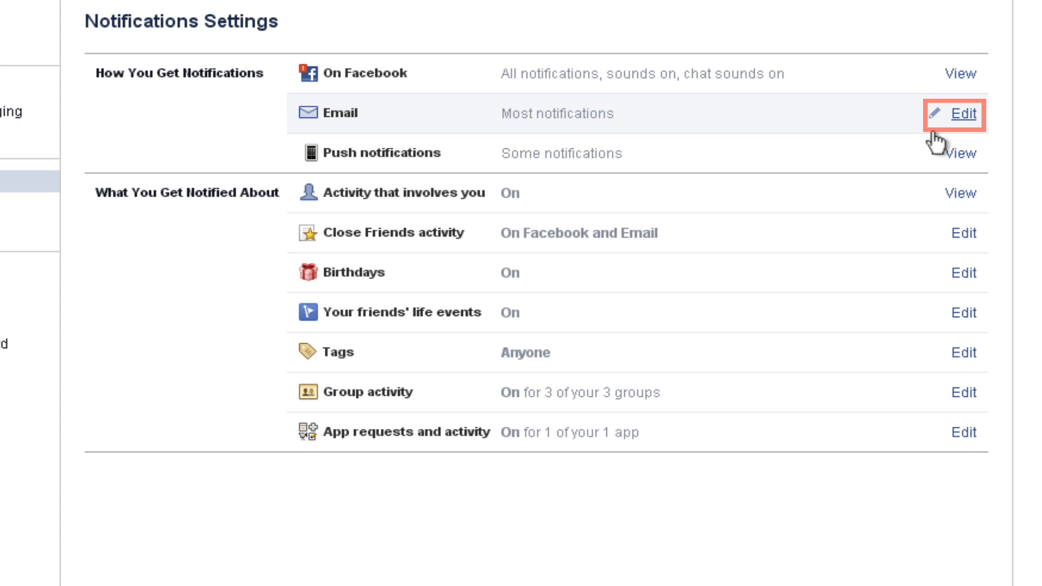
# Choose 'Important notifications about you or activity you've missed' for email and close
pyautogui.click(962, 114)
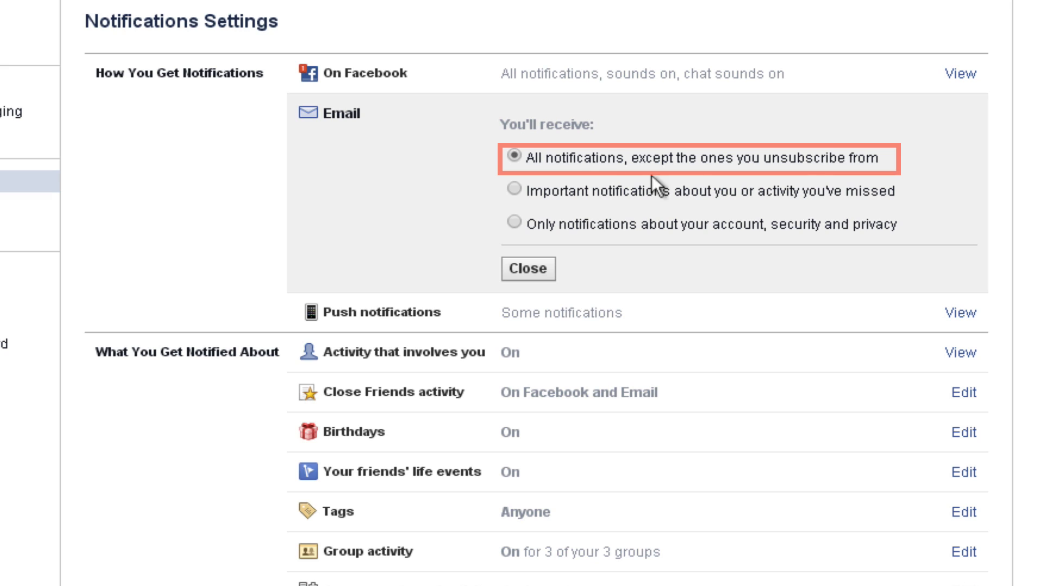
pyautogui.moveTo(710, 160)
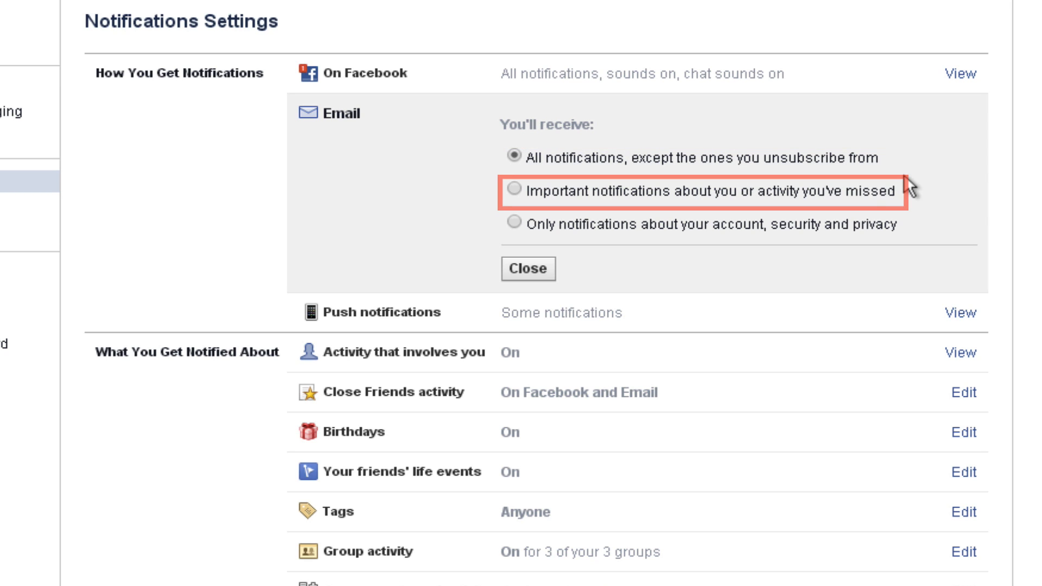
pyautogui.moveTo(671, 194)
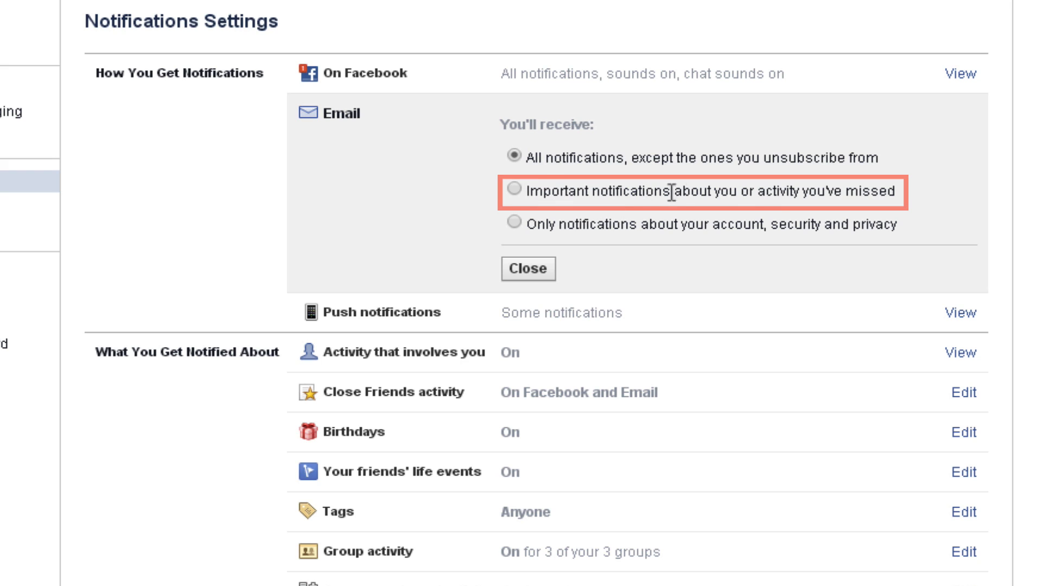
pyautogui.moveTo(736, 234)
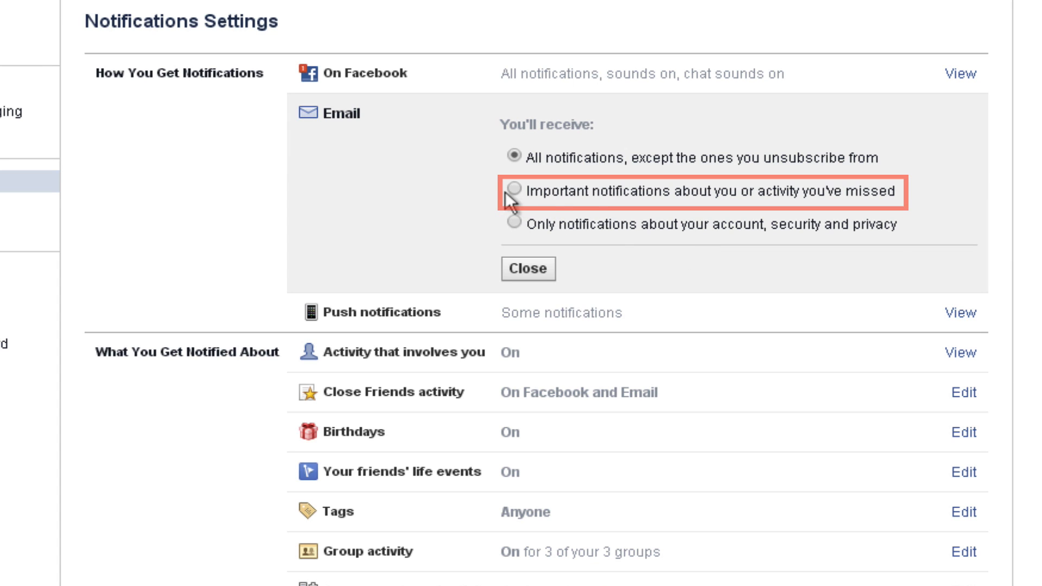
pyautogui.click(511, 194)
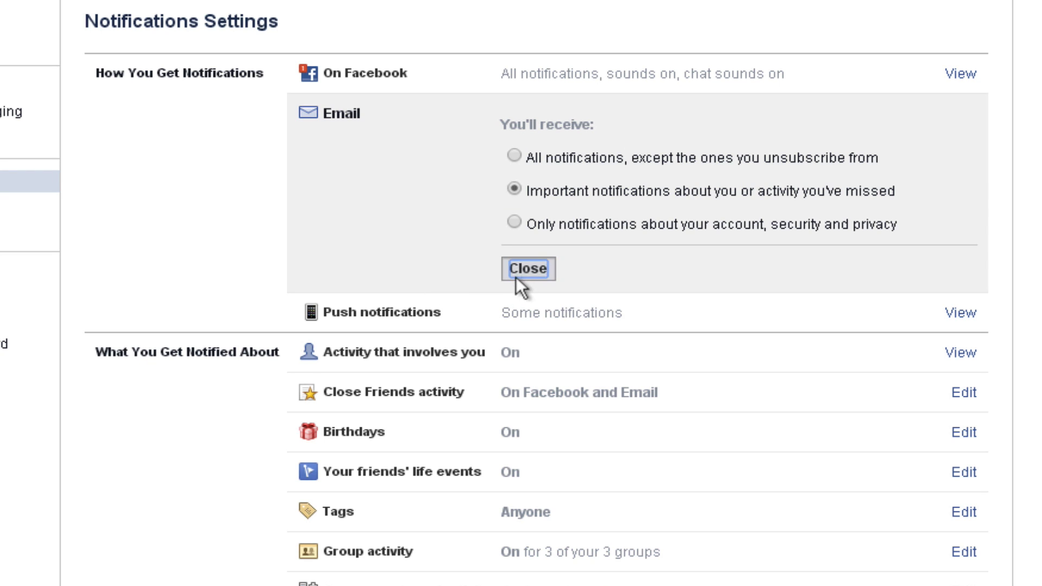
pyautogui.click(528, 269)
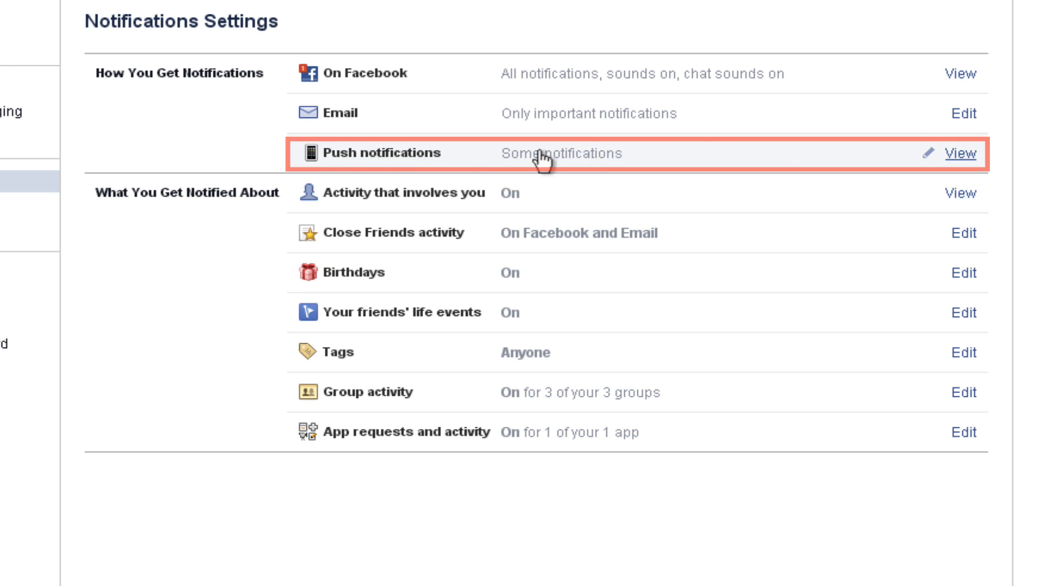
pyautogui.click(960, 153)
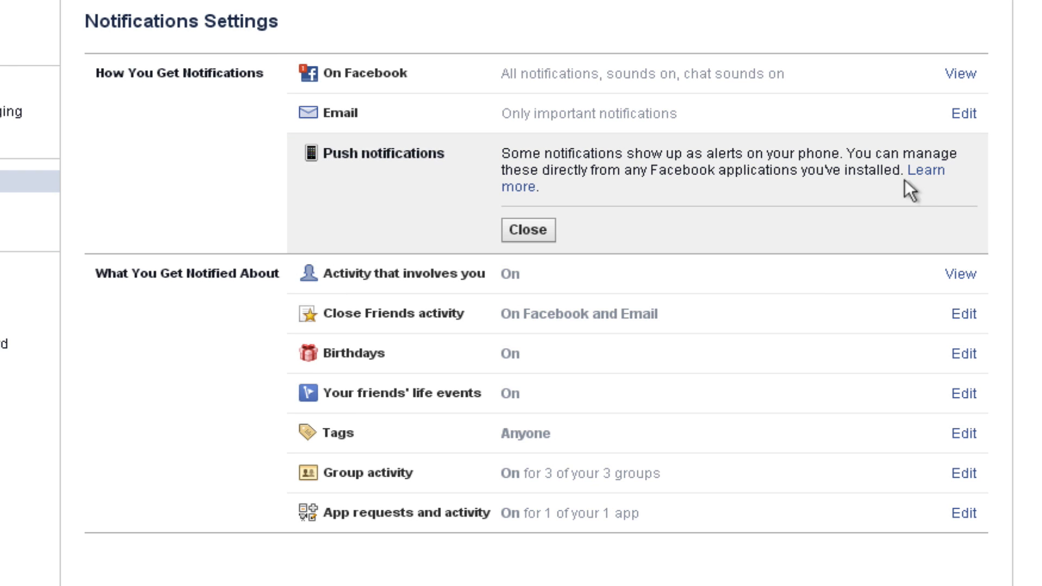
pyautogui.moveTo(678, 216)
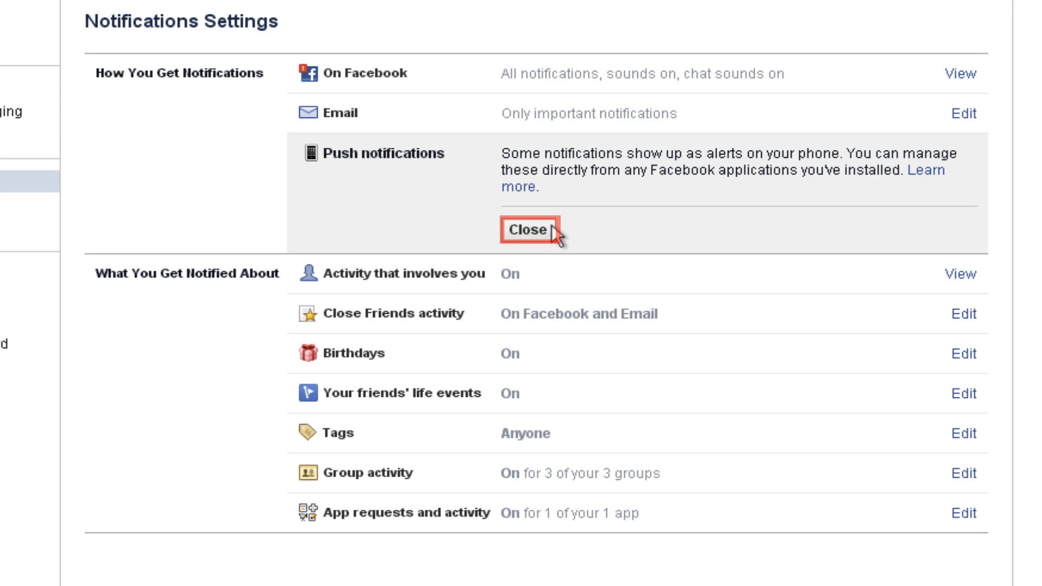
pyautogui.click(527, 229)
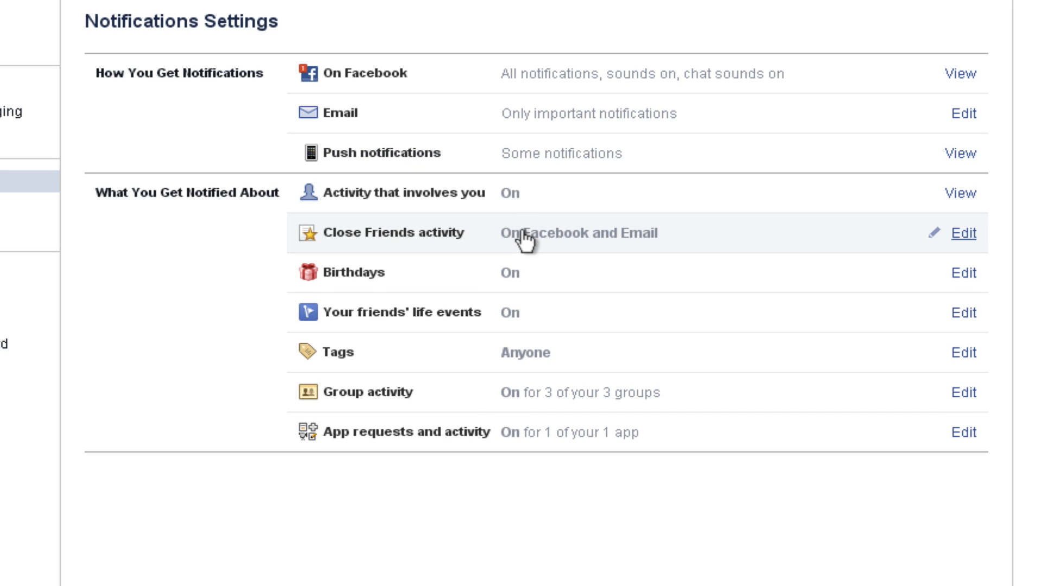
pyautogui.moveTo(952, 200)
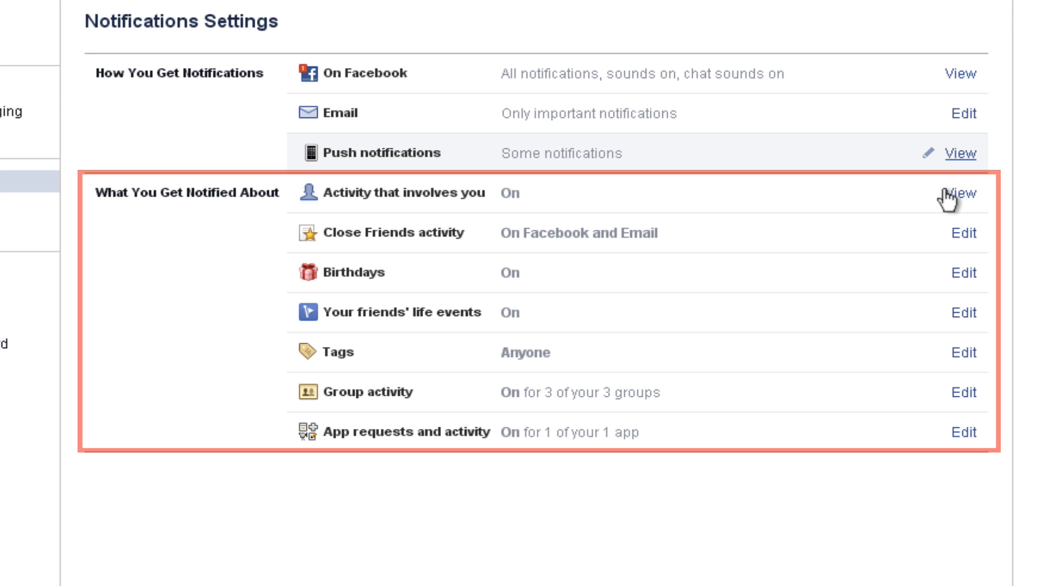
pyautogui.moveTo(957, 200)
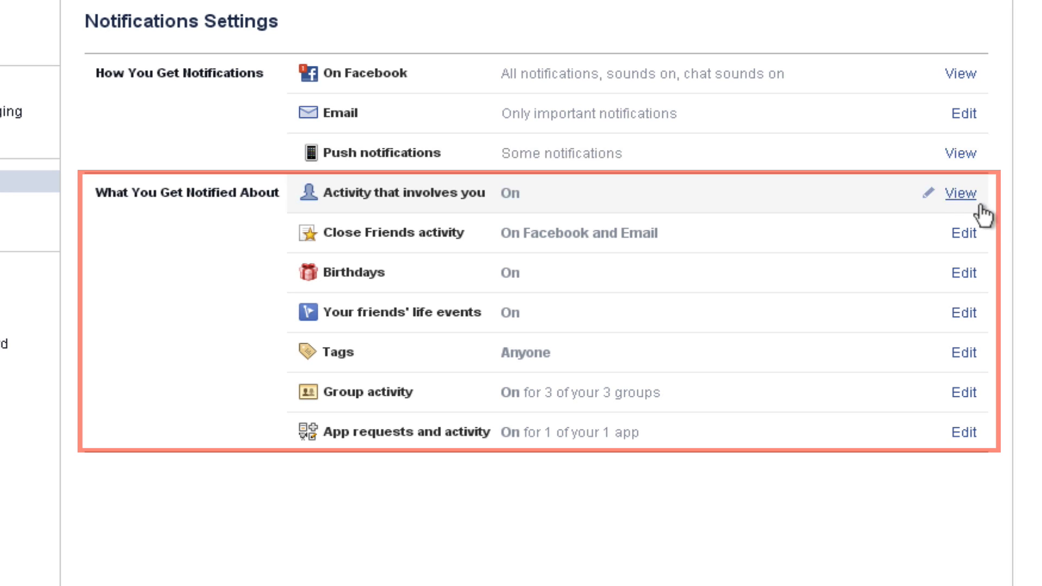
pyautogui.moveTo(963, 232)
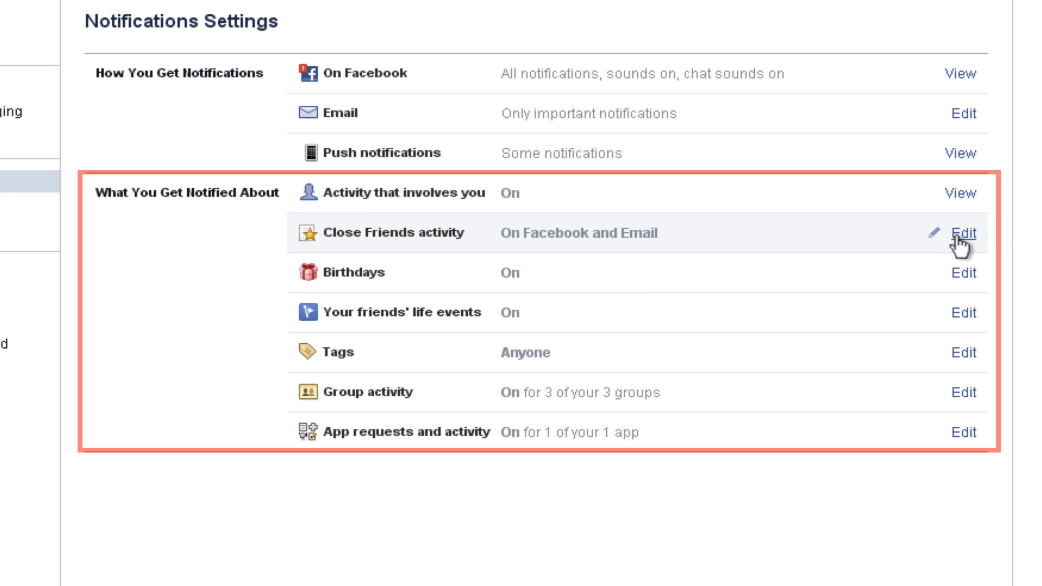
pyautogui.moveTo(964, 272)
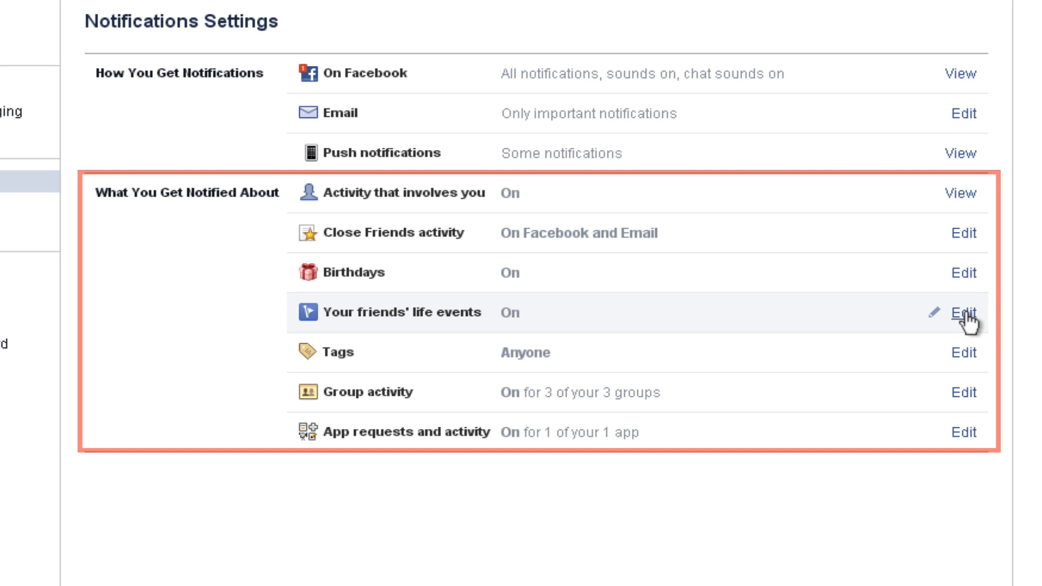
# Review the Tags notification options and close them unchanged
pyautogui.click(967, 352)
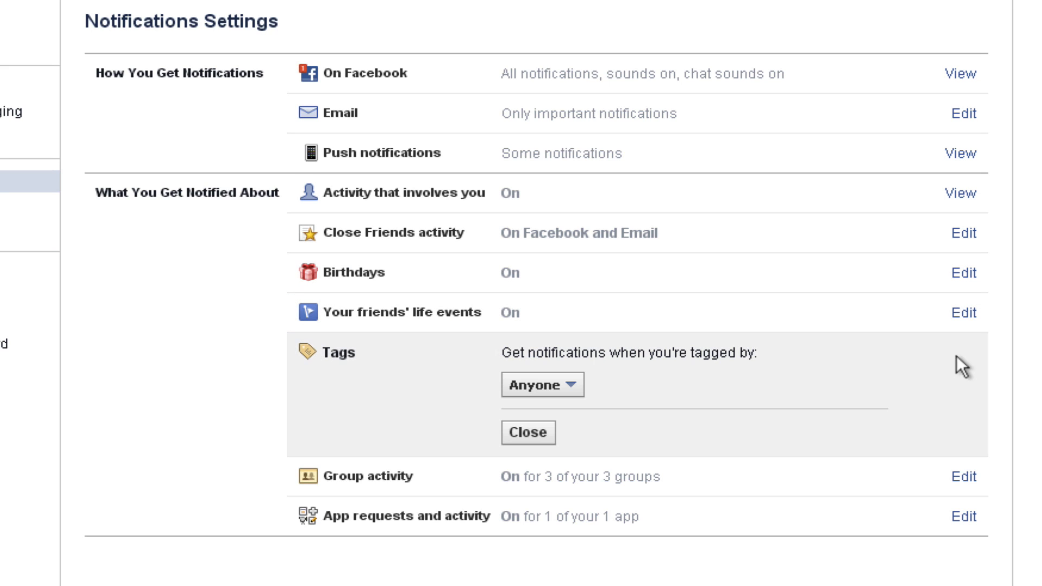
pyautogui.click(542, 384)
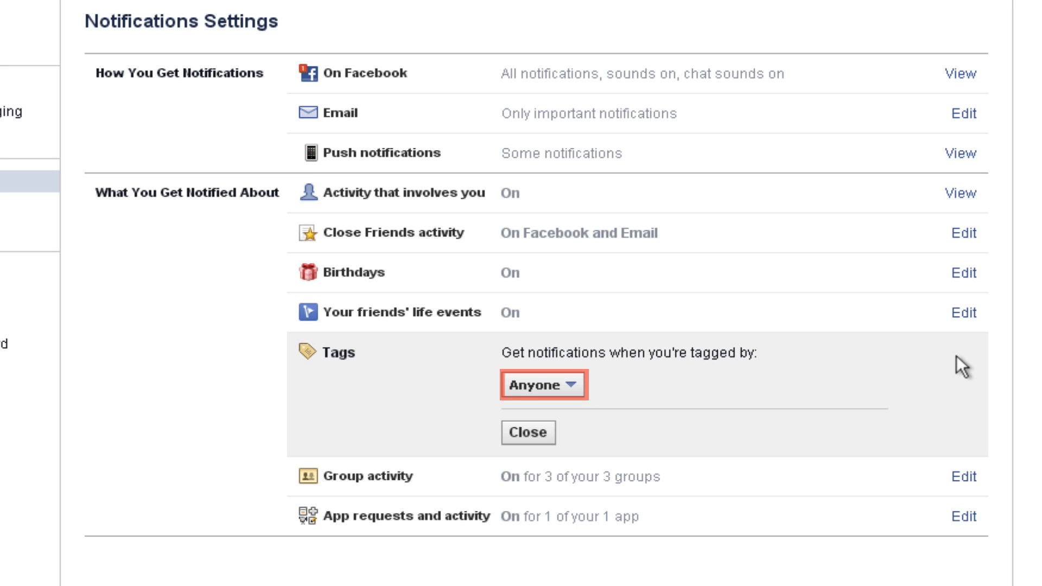
pyautogui.moveTo(631, 376)
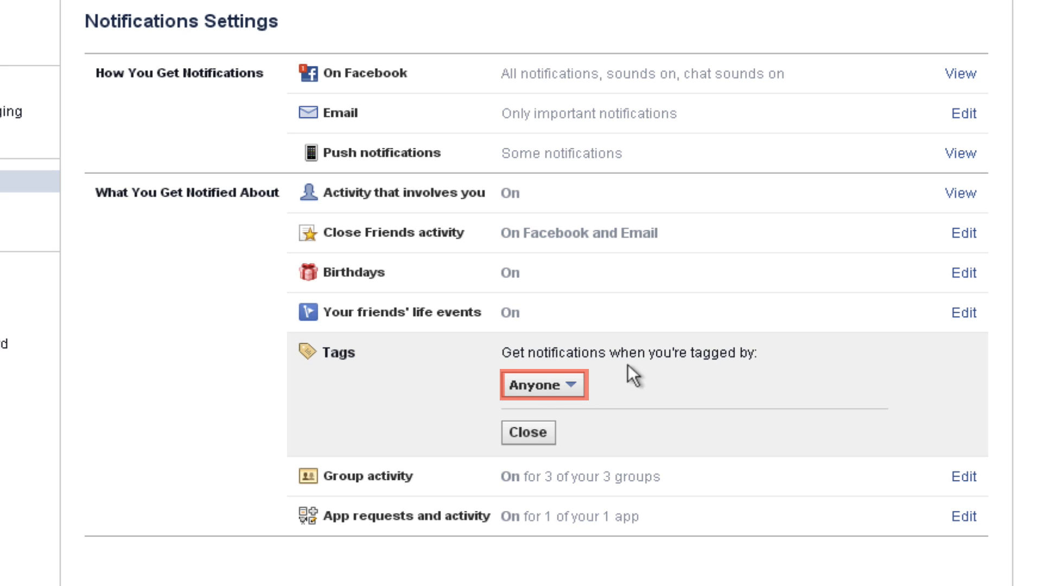
pyautogui.click(528, 432)
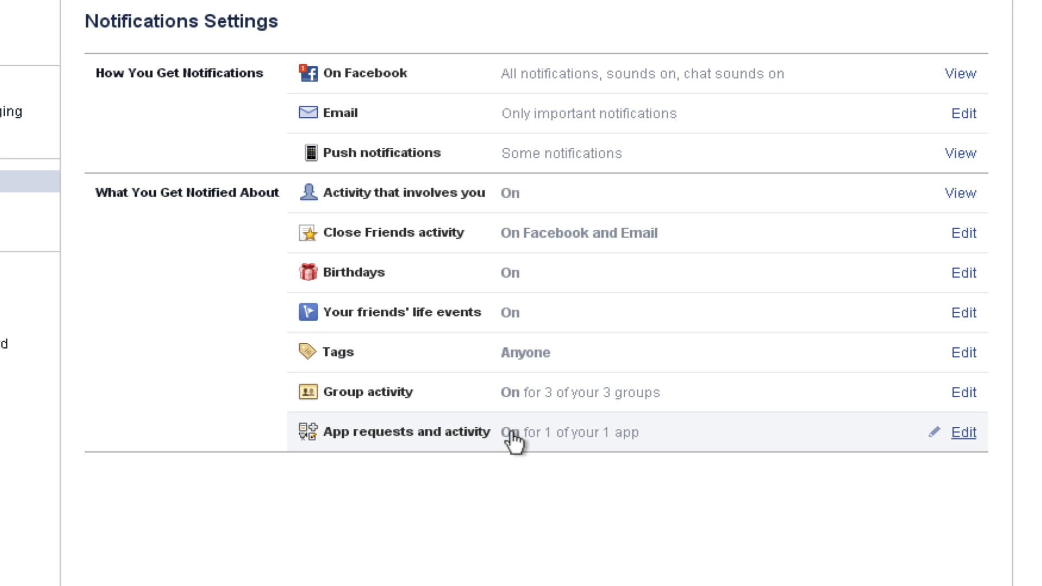
pyautogui.moveTo(684, 406)
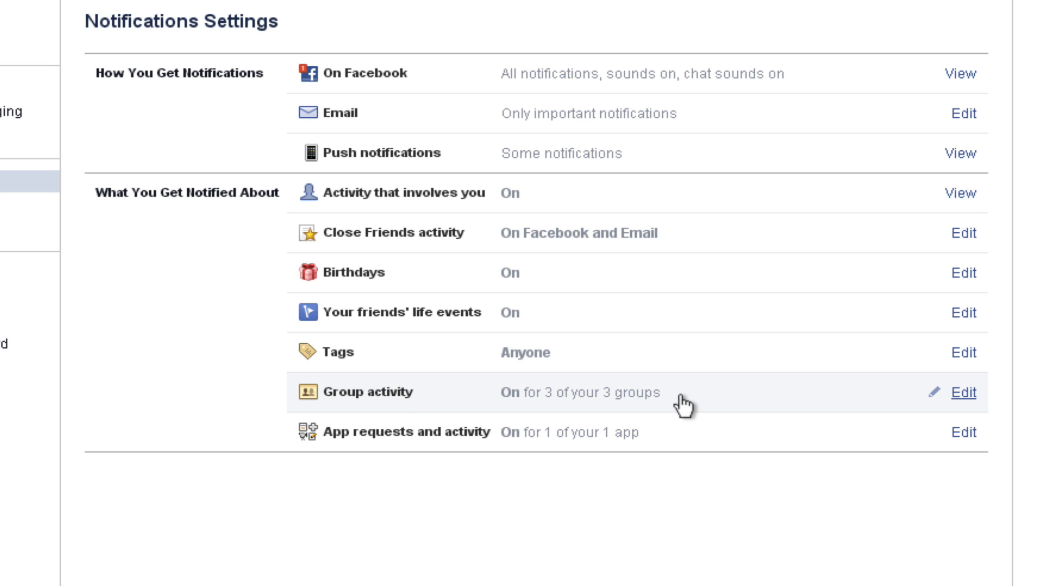
# Set City Photographers in Hamilton group activity to Highlights, then head to Mobile settings
pyautogui.click(964, 392)
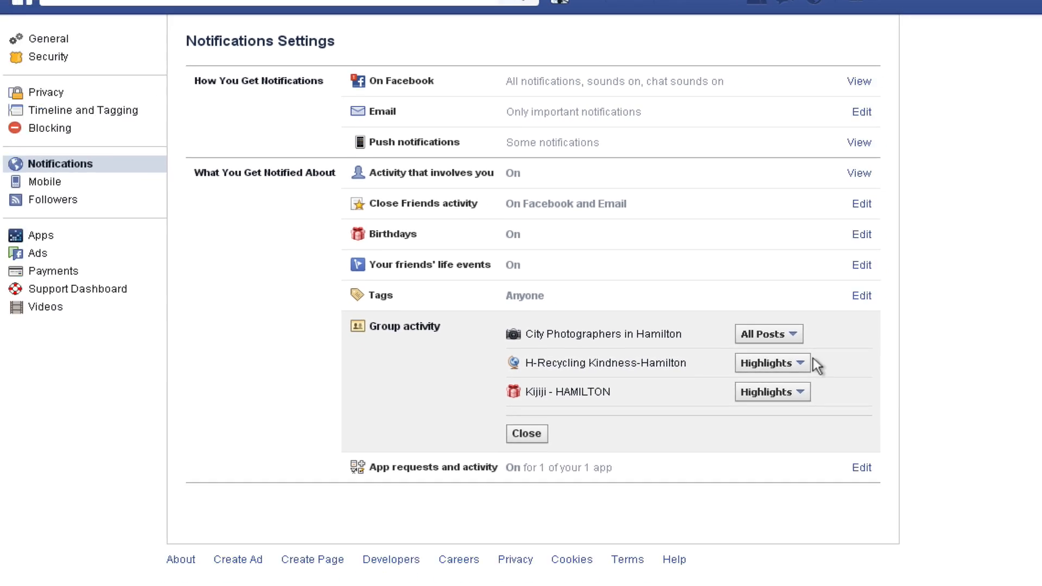
pyautogui.click(765, 333)
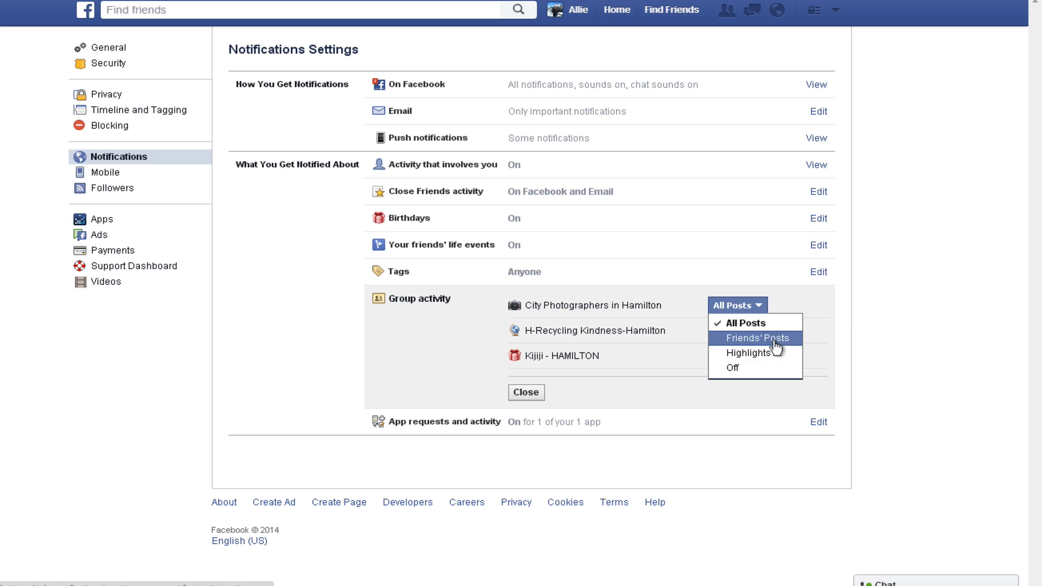
pyautogui.click(748, 353)
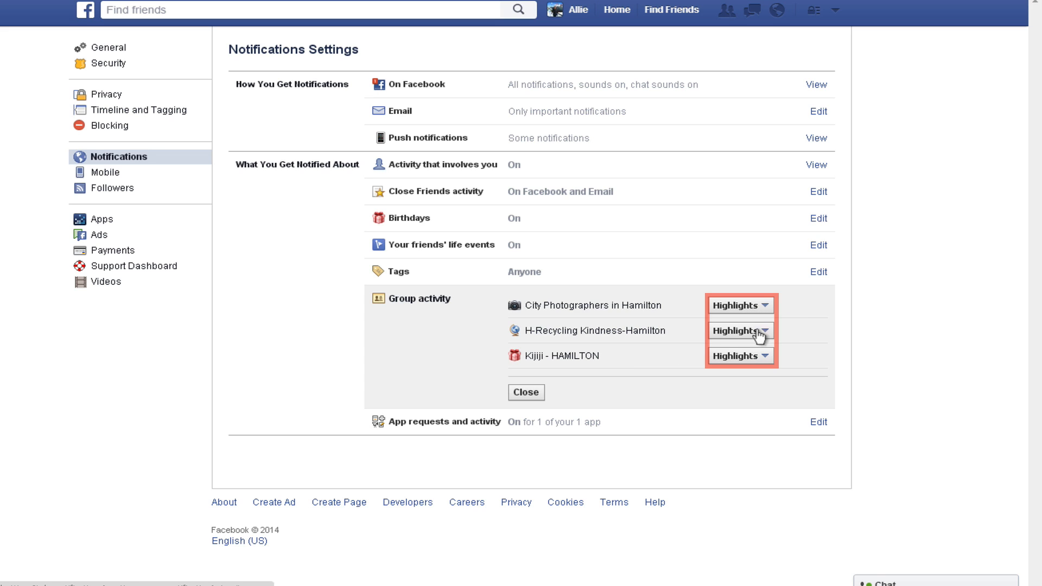
pyautogui.click(739, 303)
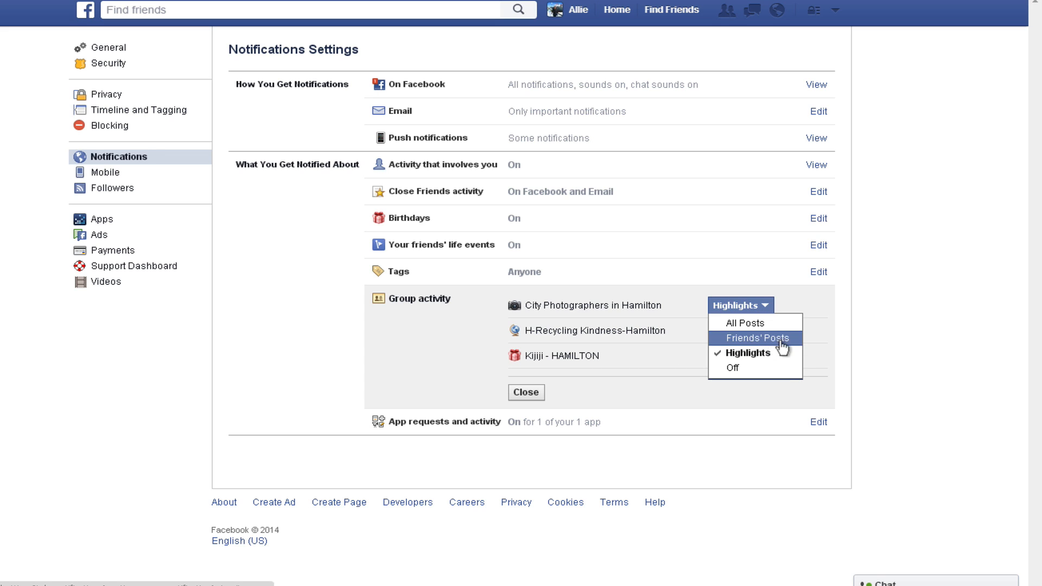
pyautogui.moveTo(767, 351)
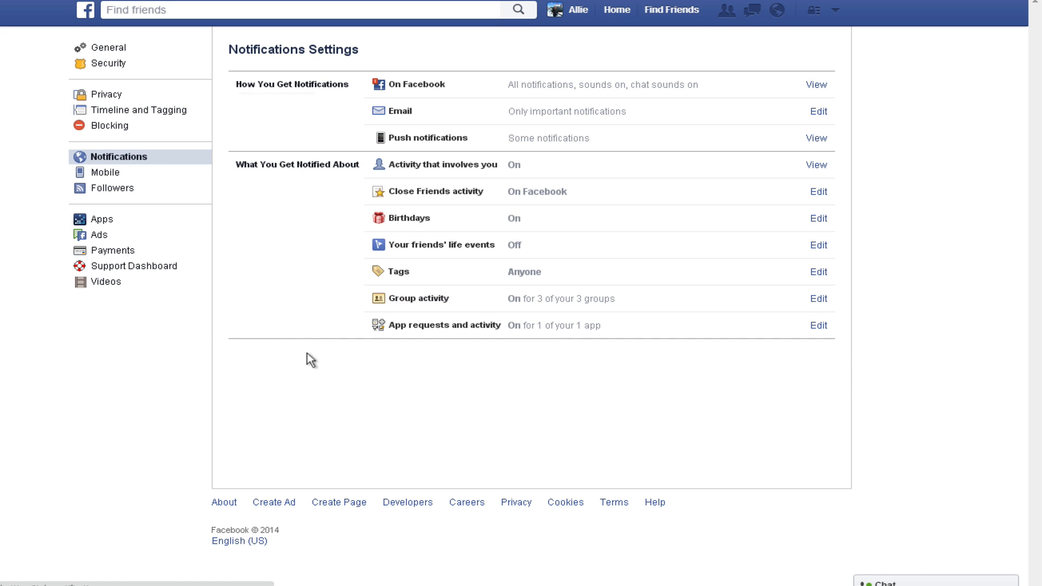
pyautogui.click(104, 173)
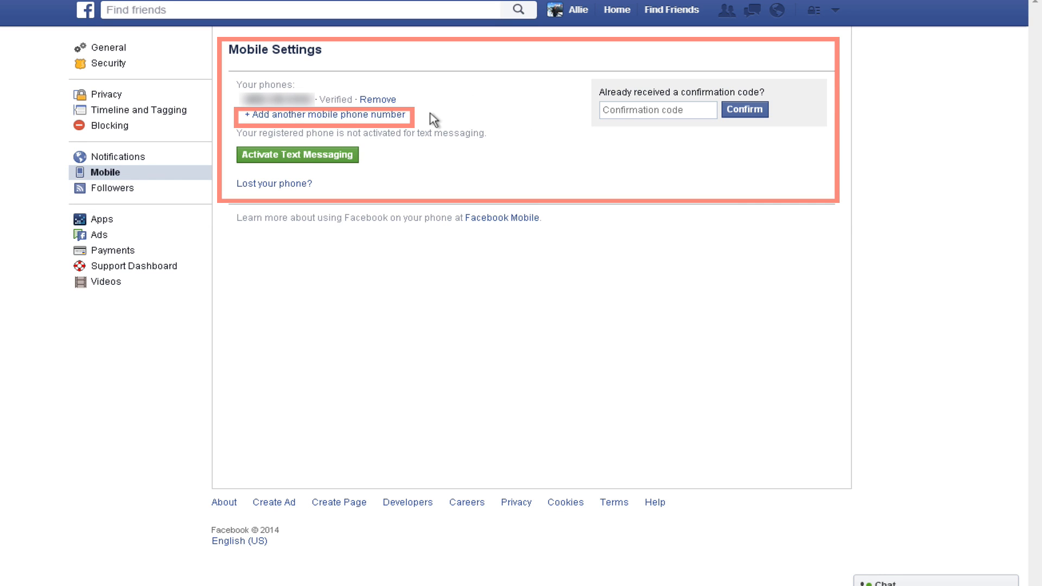
pyautogui.moveTo(550, 197)
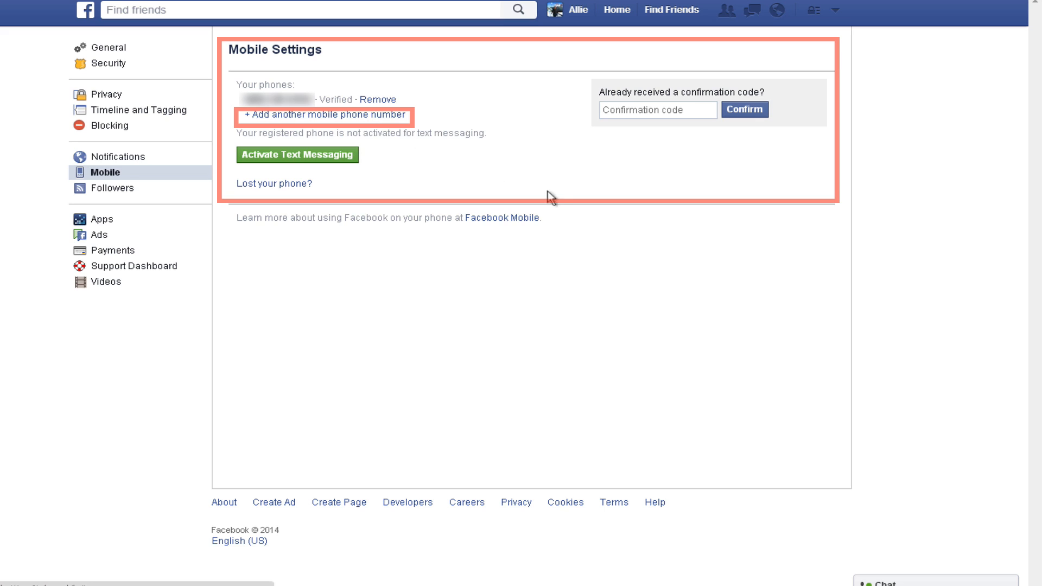
pyautogui.moveTo(324, 114)
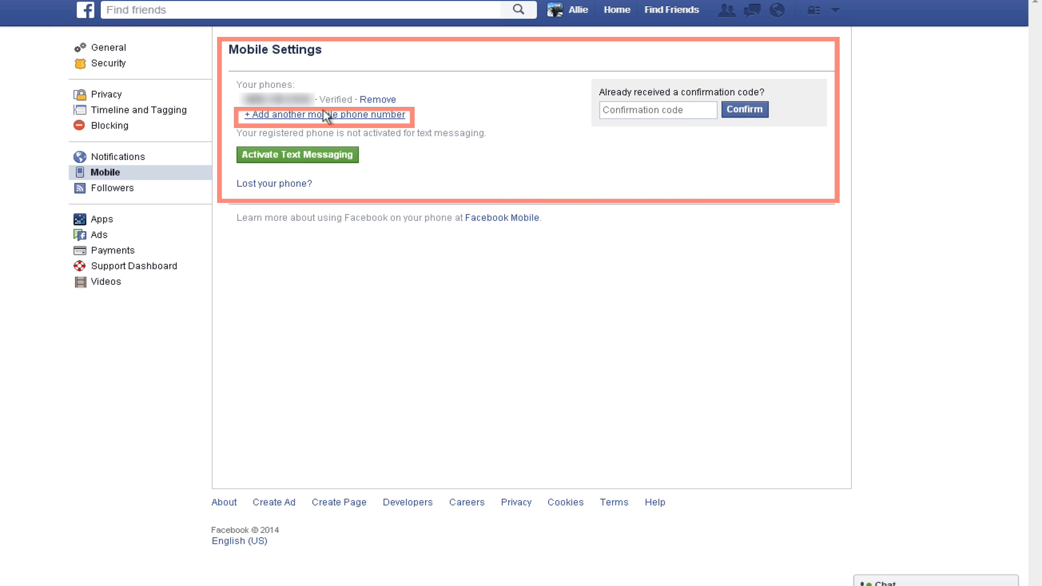
pyautogui.moveTo(342, 148)
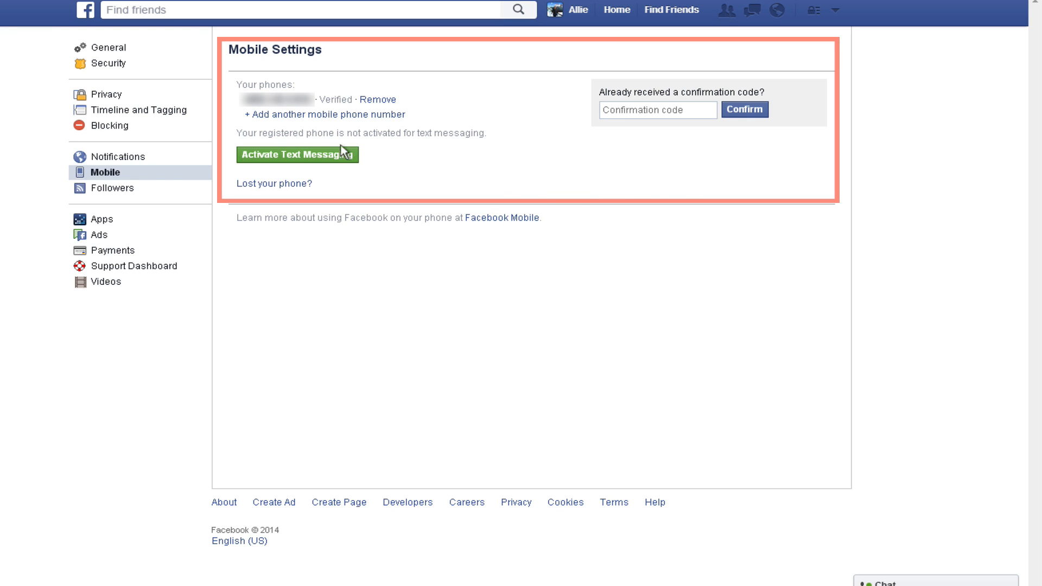
pyautogui.moveTo(500, 163)
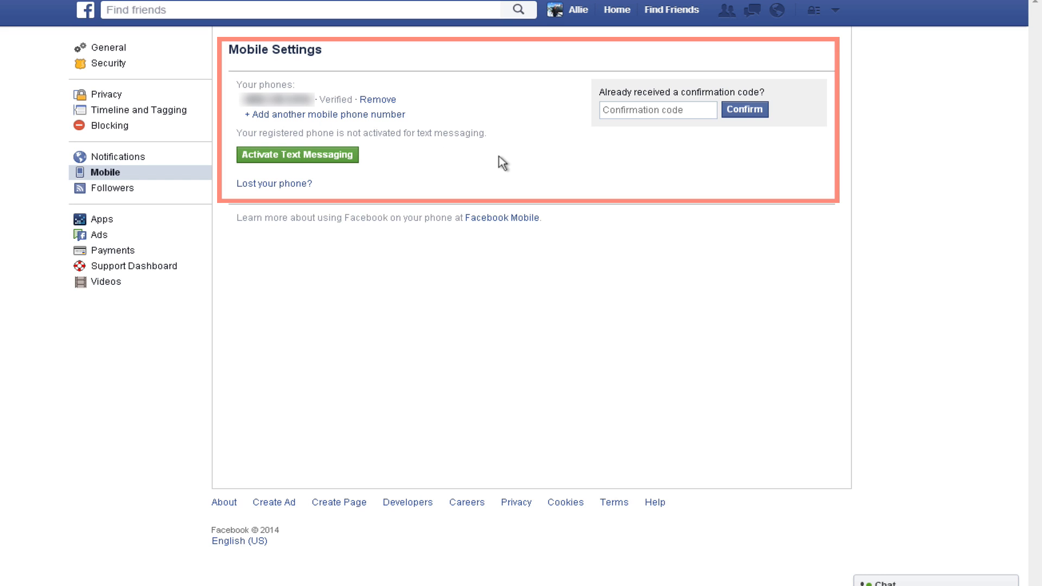
pyautogui.moveTo(768, 149)
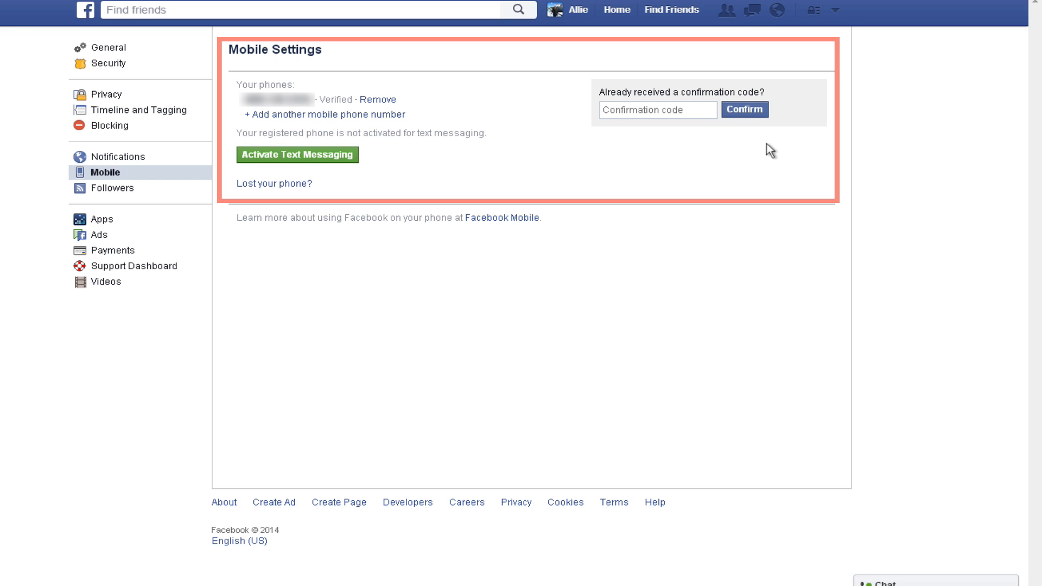
pyautogui.moveTo(747, 167)
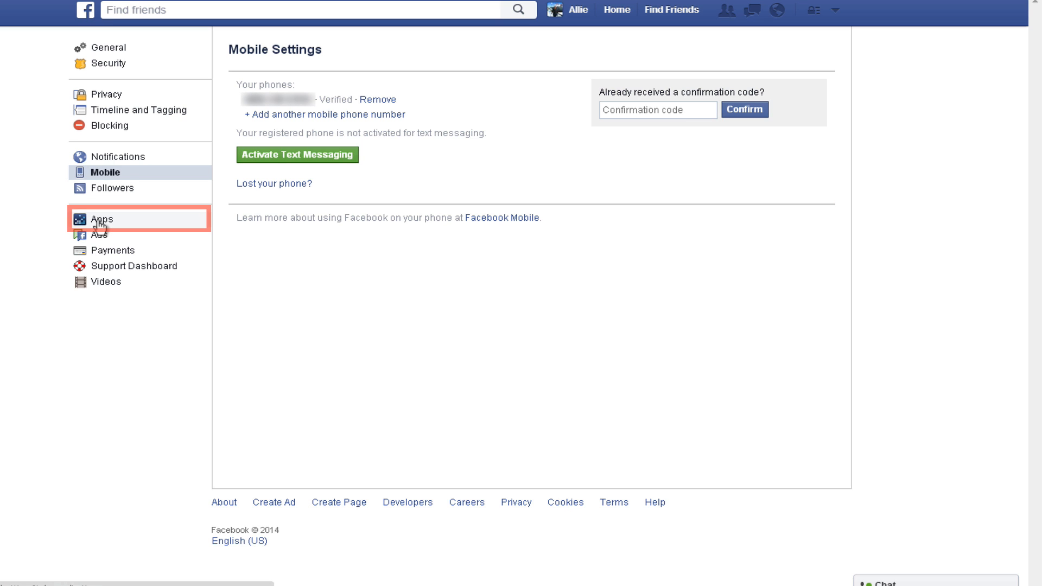
# Show the App Settings listing SCRABBLE as the app logged in with Facebook
pyautogui.click(102, 218)
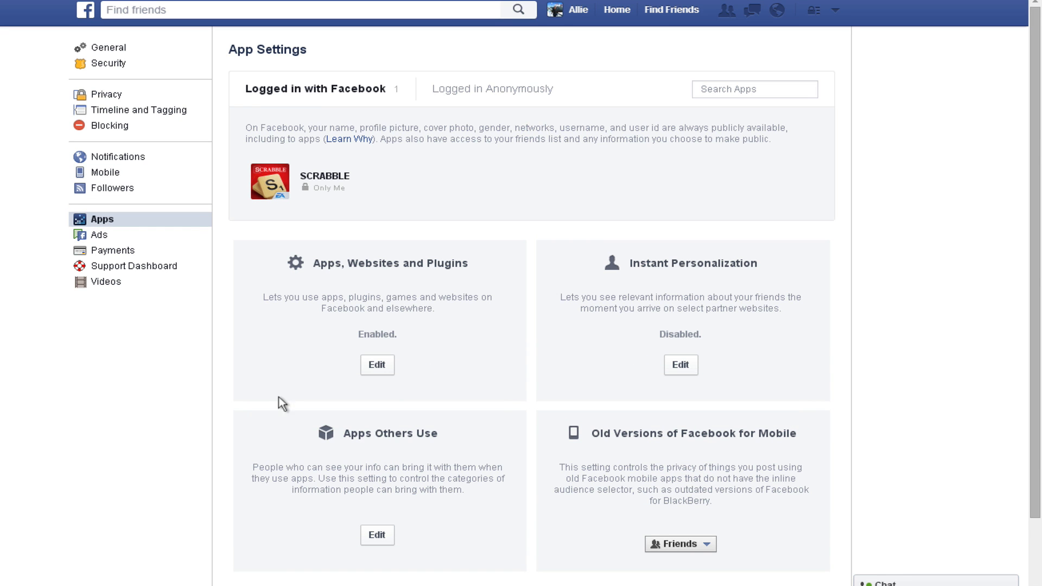
pyautogui.moveTo(272, 169)
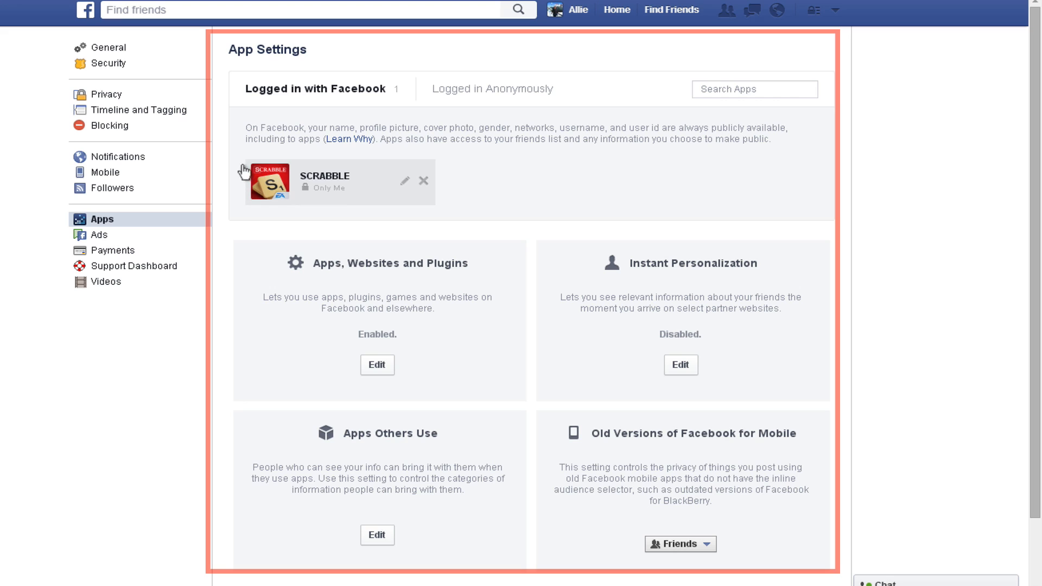
pyautogui.moveTo(803, 174)
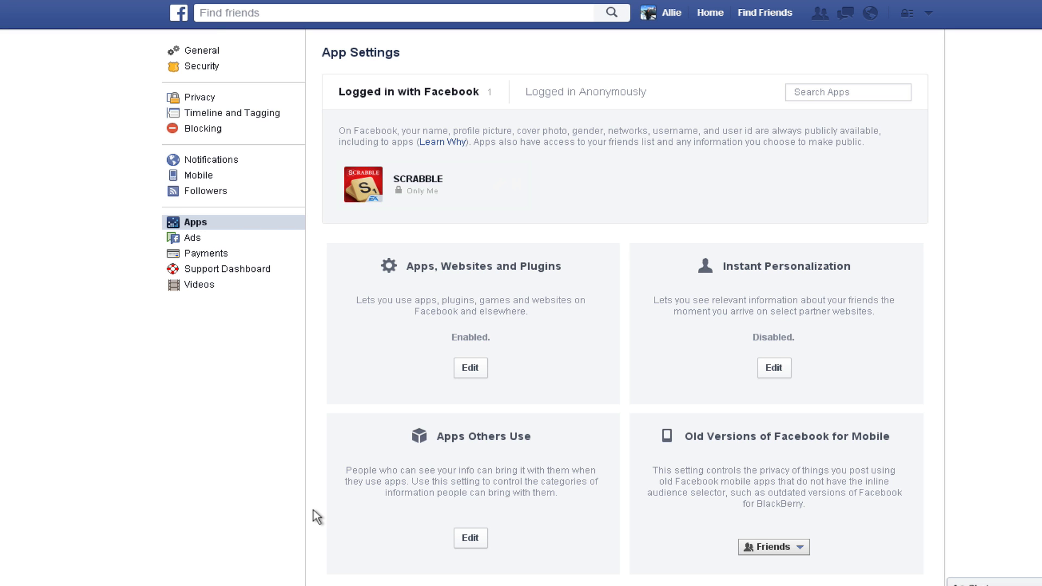
pyautogui.moveTo(237, 284)
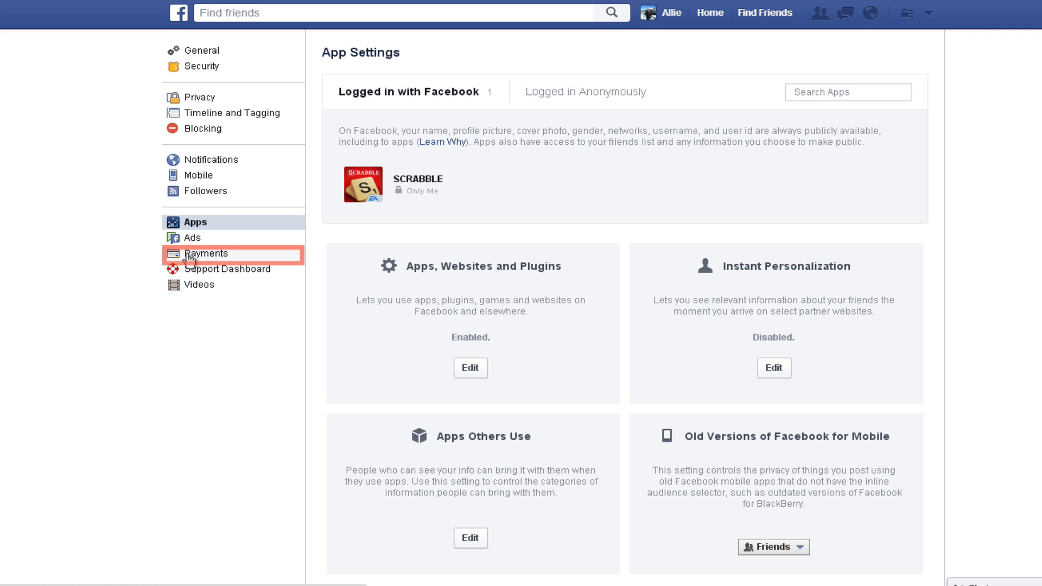
# Show Payments Settings with zero balance and Canadian Dollar as preferred currency
pyautogui.click(206, 253)
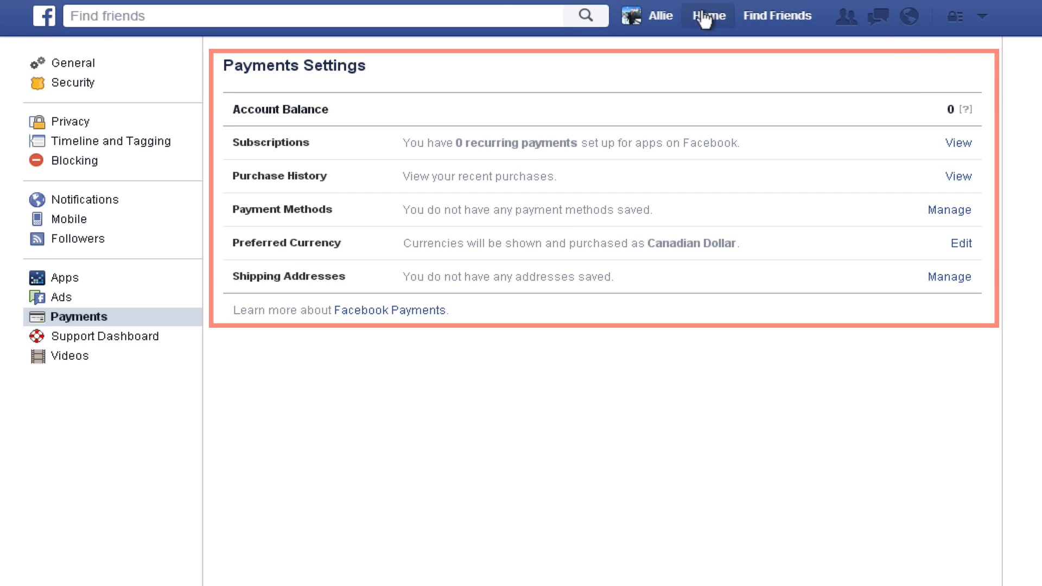
pyautogui.moveTo(330, 428)
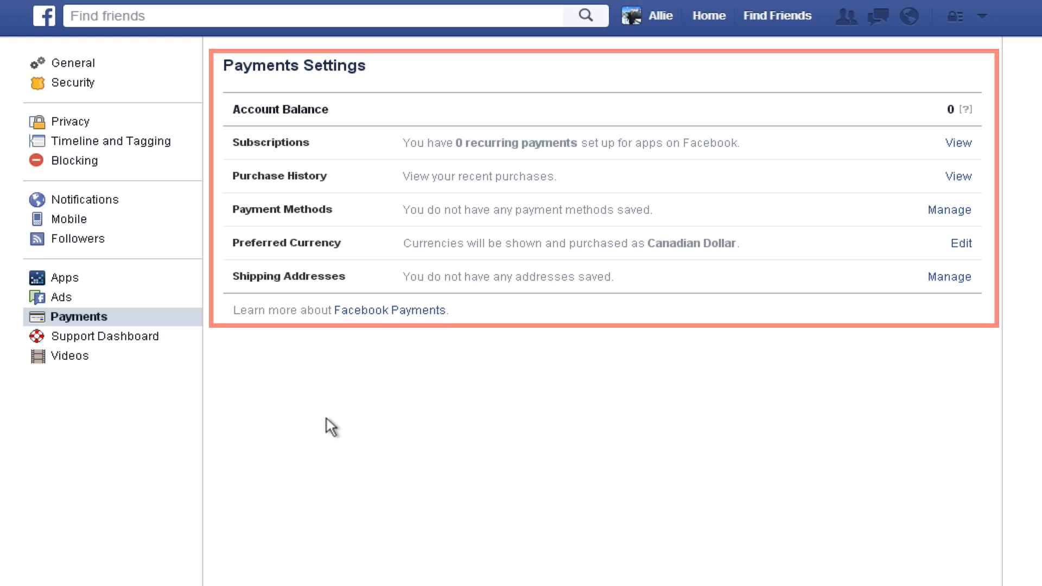
pyautogui.moveTo(589, 387)
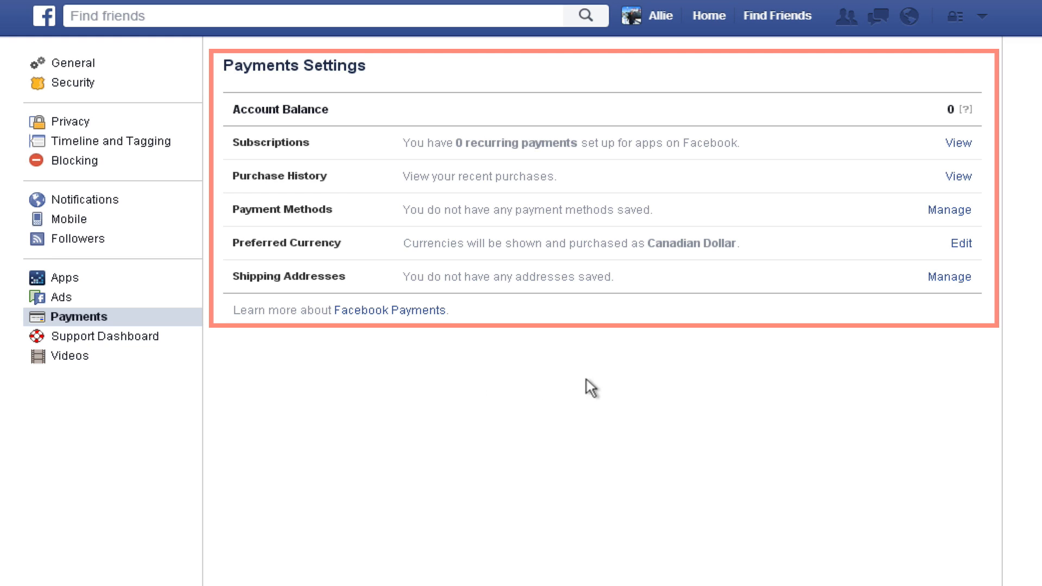
pyautogui.moveTo(52, 90)
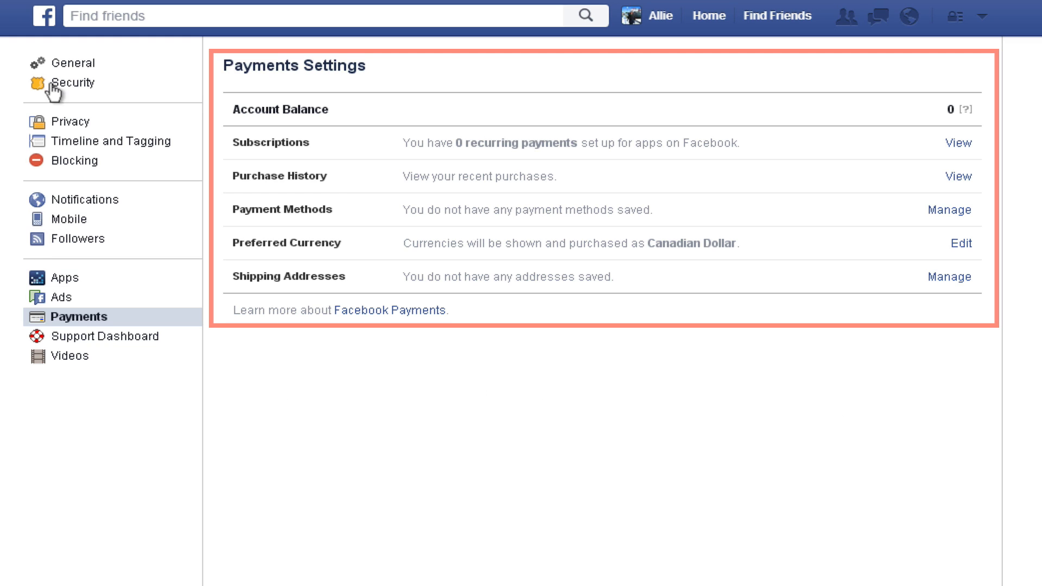
# Return to General Account Settings showing name, username, email and password entries
pyautogui.click(75, 63)
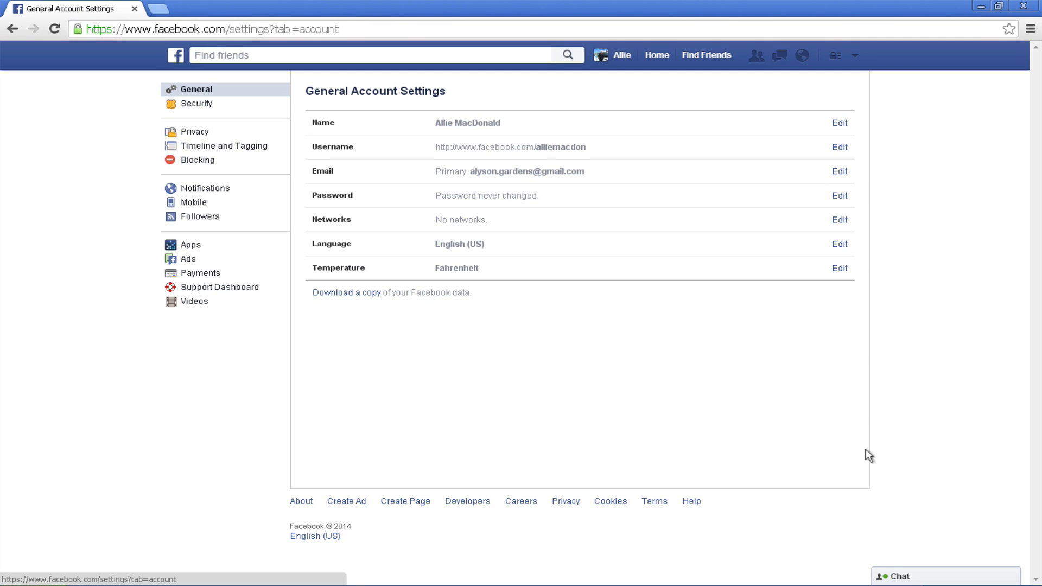
pyautogui.moveTo(872, 419)
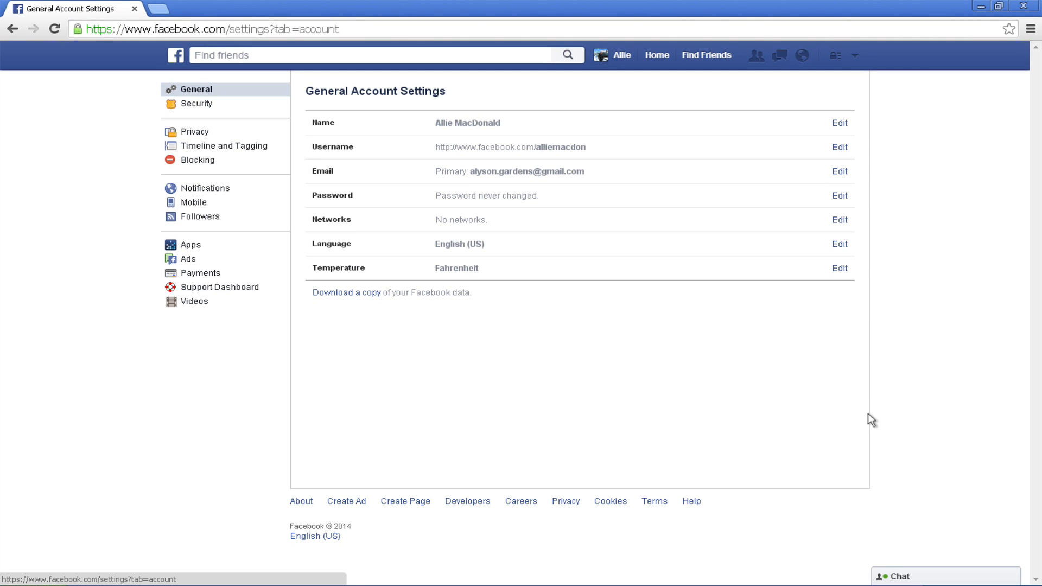